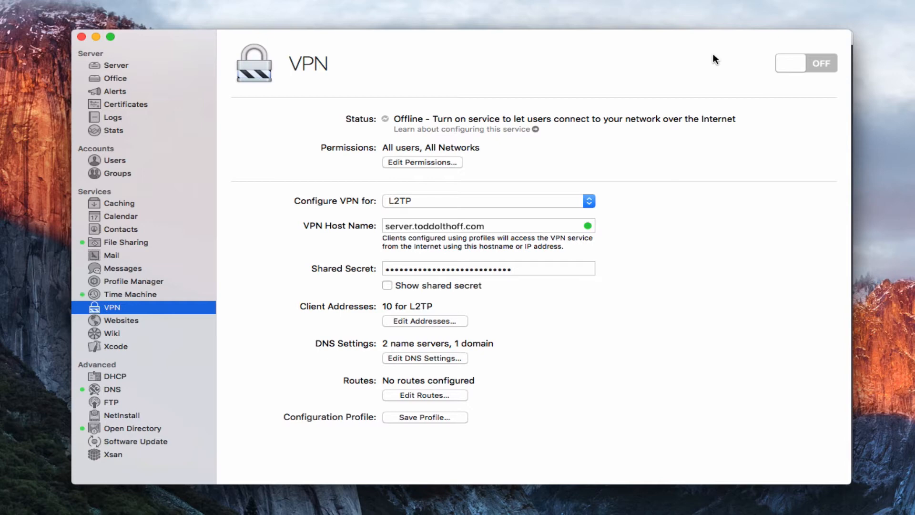
mouse_move(712, 82)
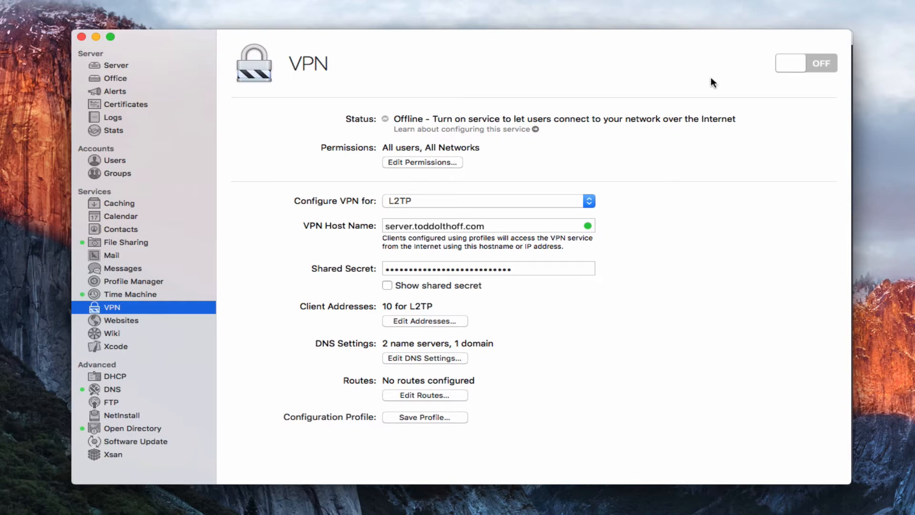
mouse_move(569, 83)
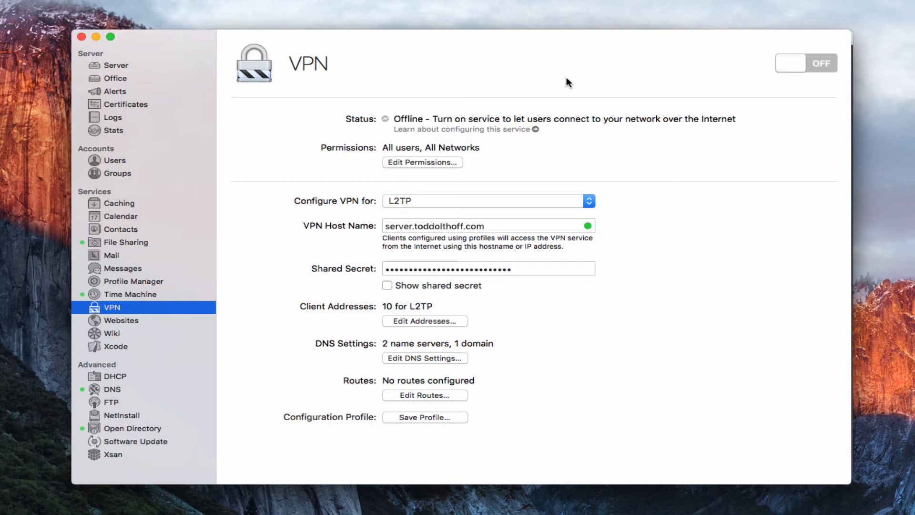
mouse_move(556, 145)
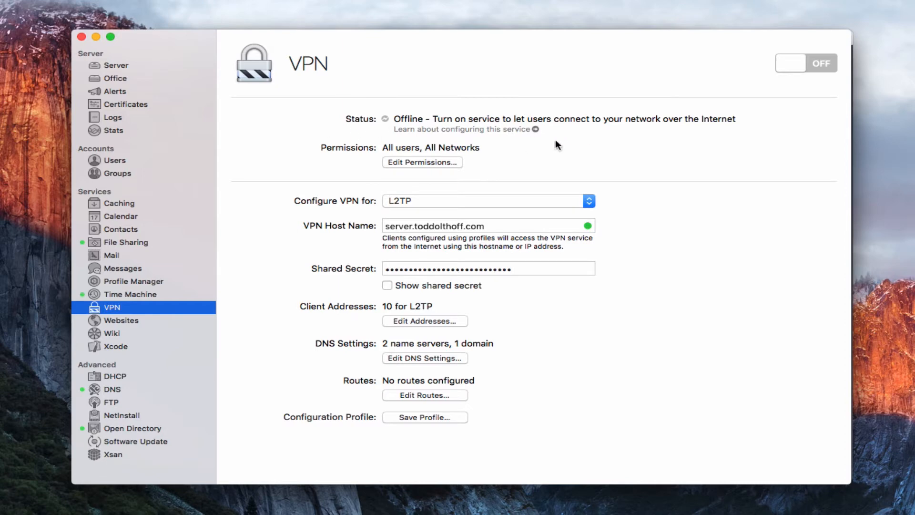
mouse_move(323, 159)
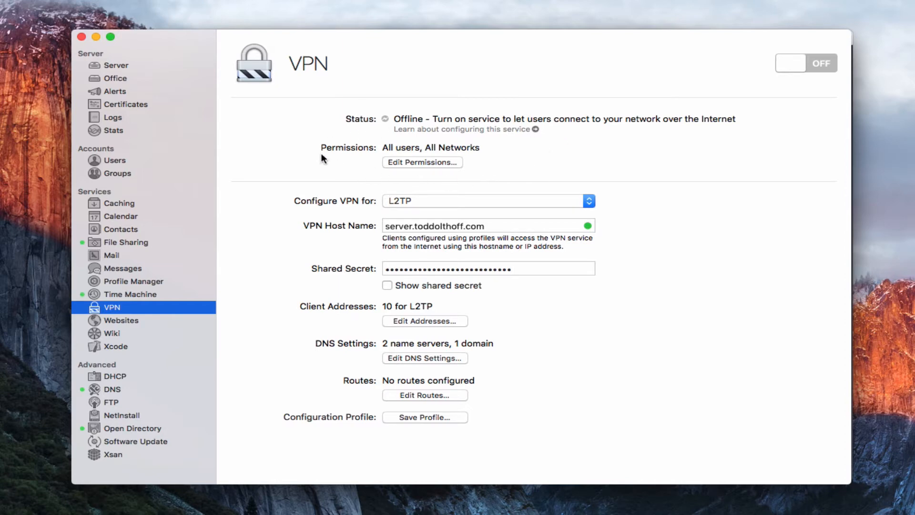
mouse_move(523, 153)
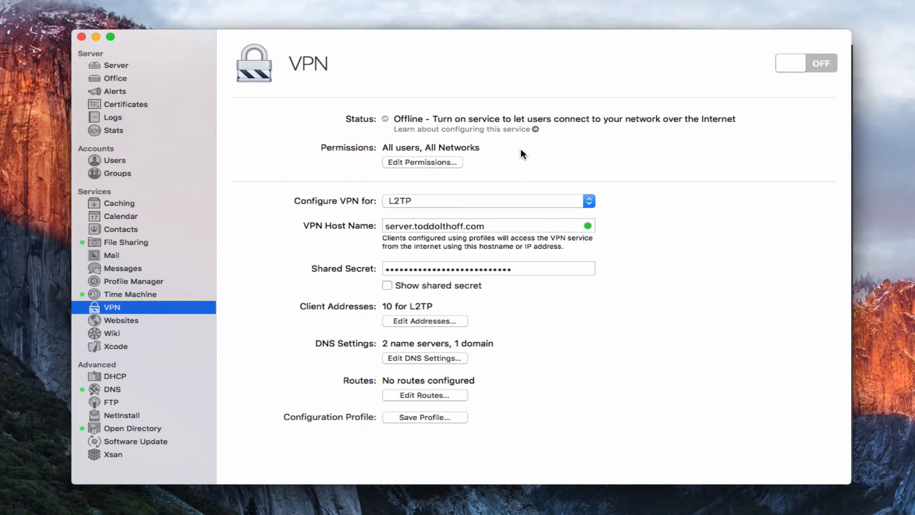
mouse_move(512, 156)
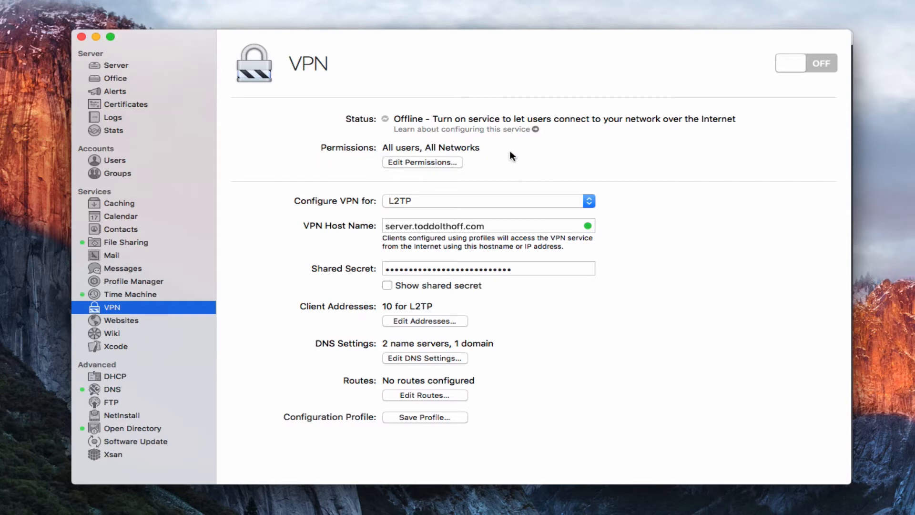
Review VPN permissions keeping all users allowed and L2TP protocol, then view the client address range.
click(421, 162)
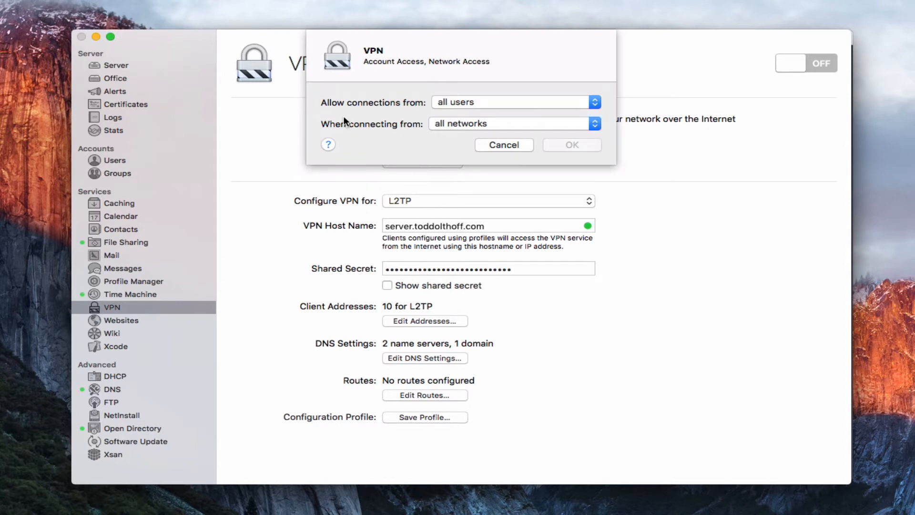
click(514, 102)
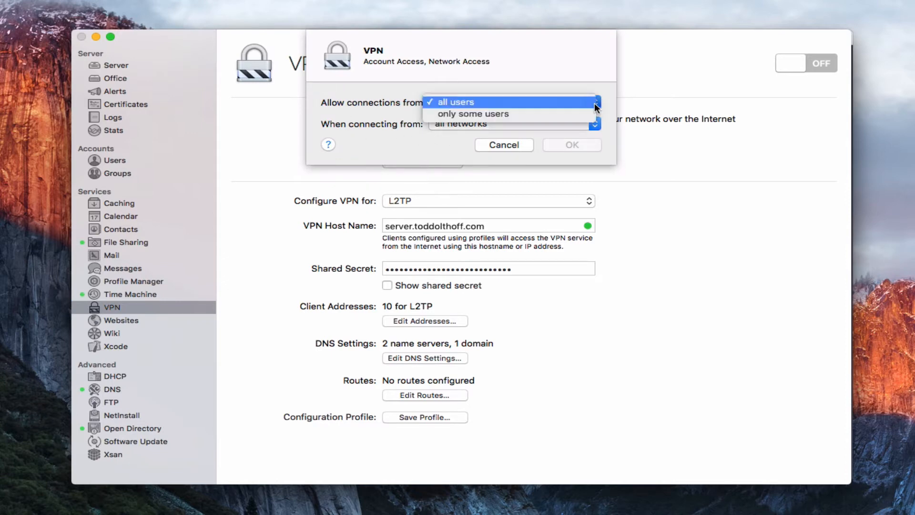
click(456, 102)
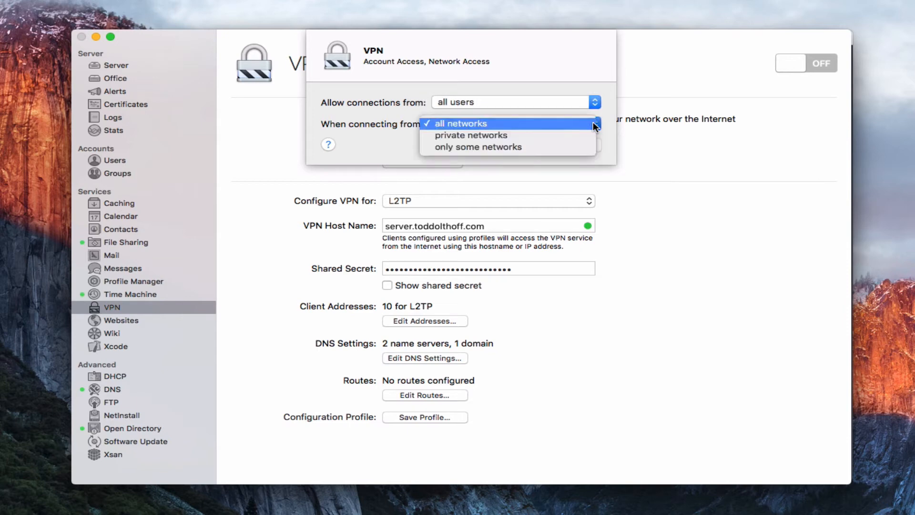
mouse_move(606, 122)
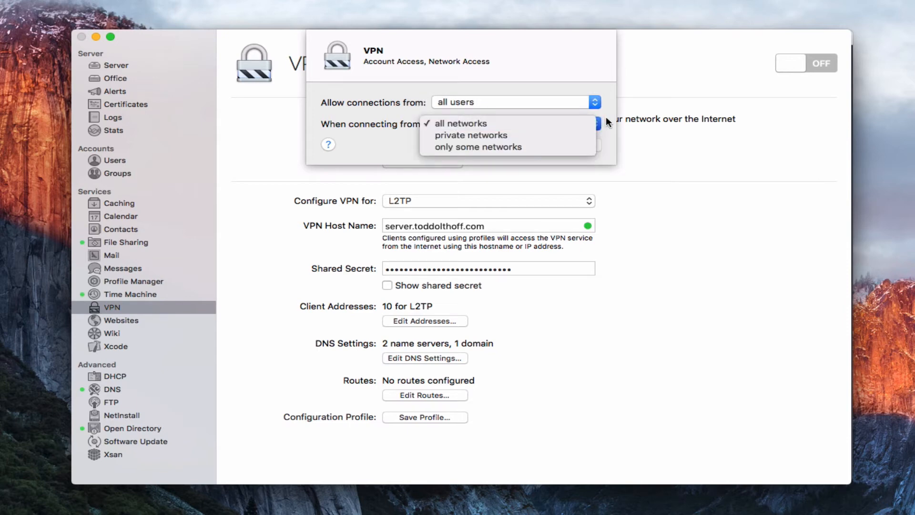
click(460, 123)
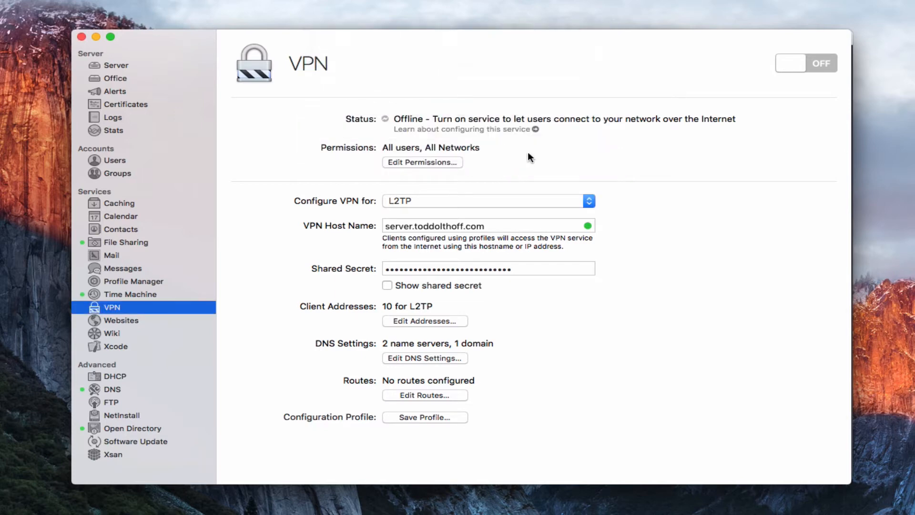
mouse_move(504, 161)
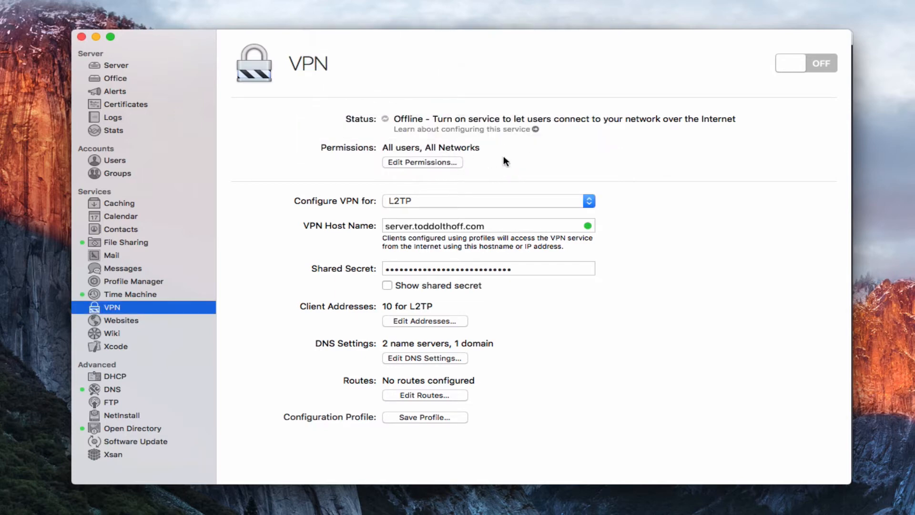
mouse_move(337, 212)
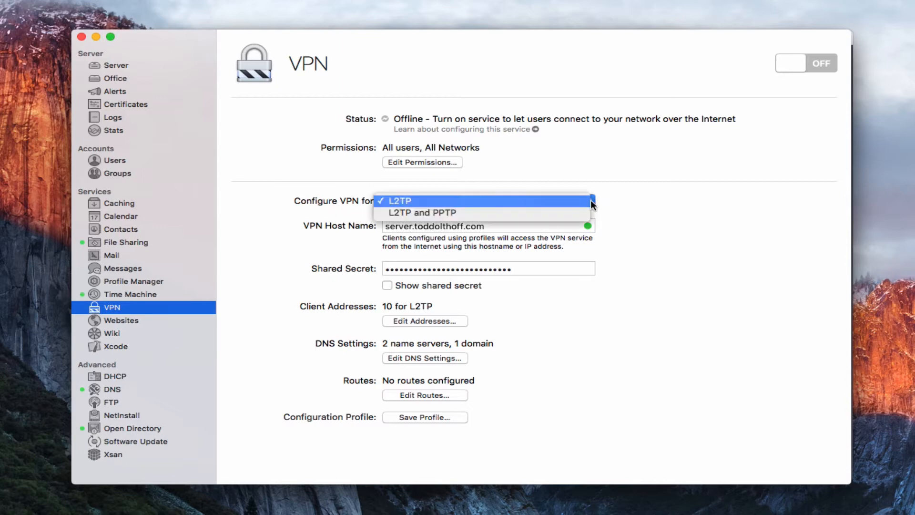
mouse_move(421, 211)
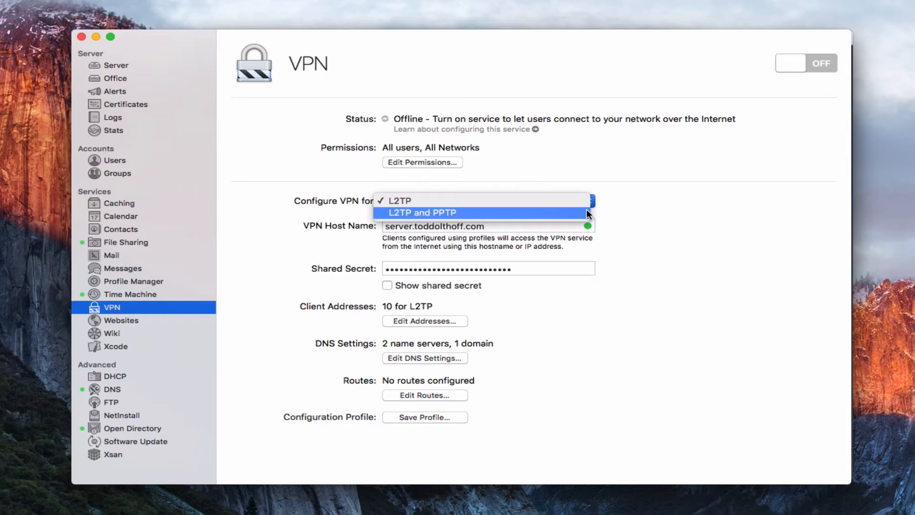
mouse_move(568, 215)
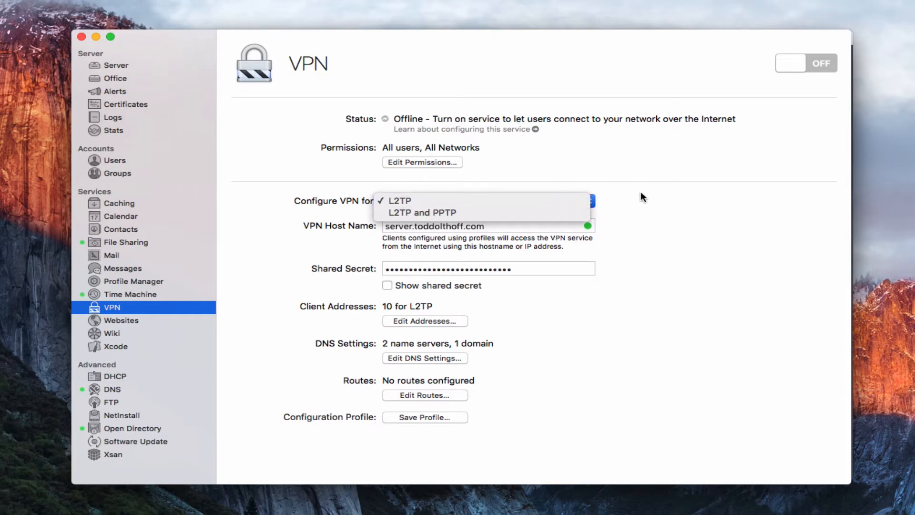
click(400, 200)
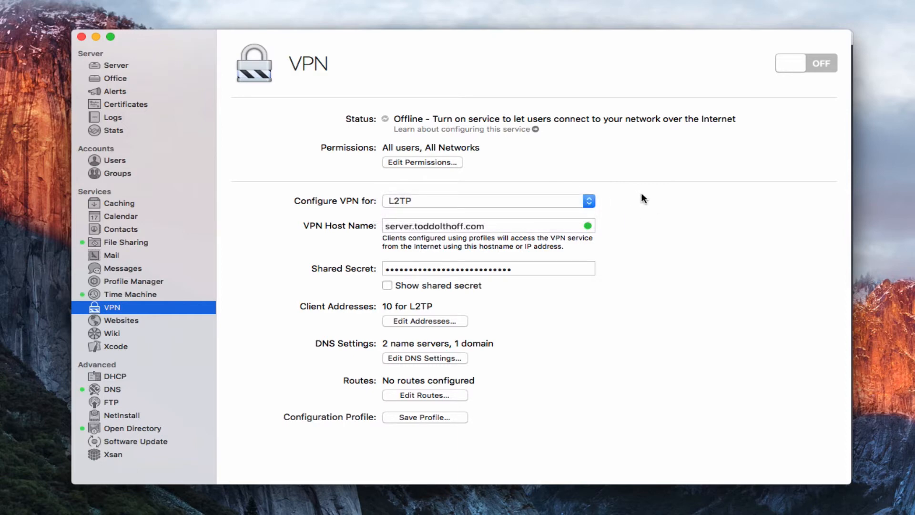
mouse_move(557, 246)
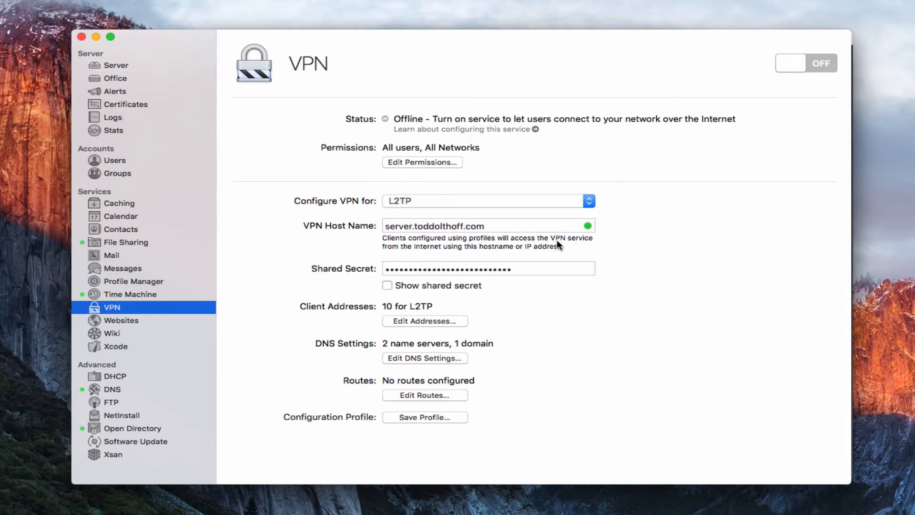
mouse_move(363, 235)
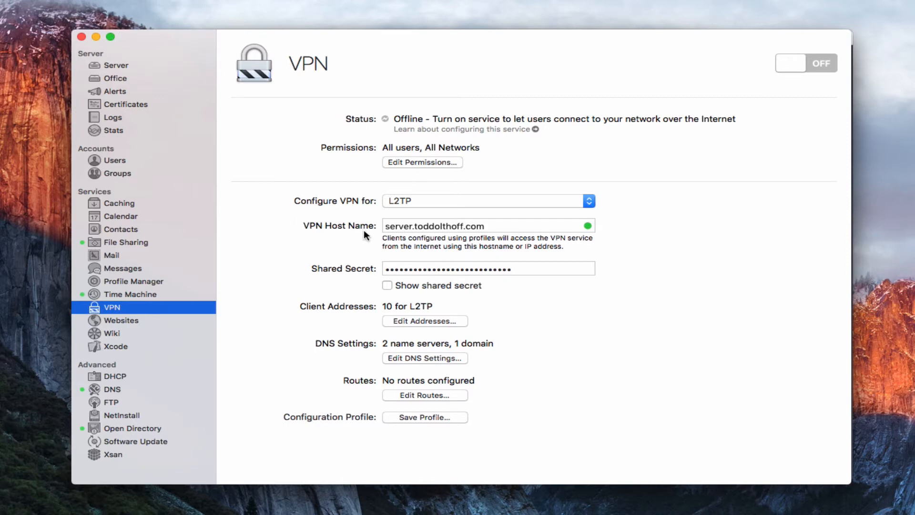
mouse_move(555, 234)
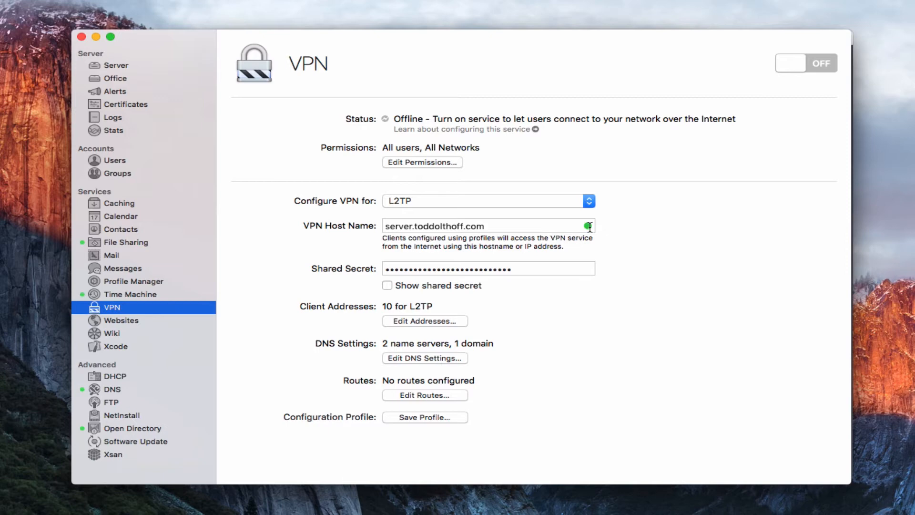
mouse_move(461, 234)
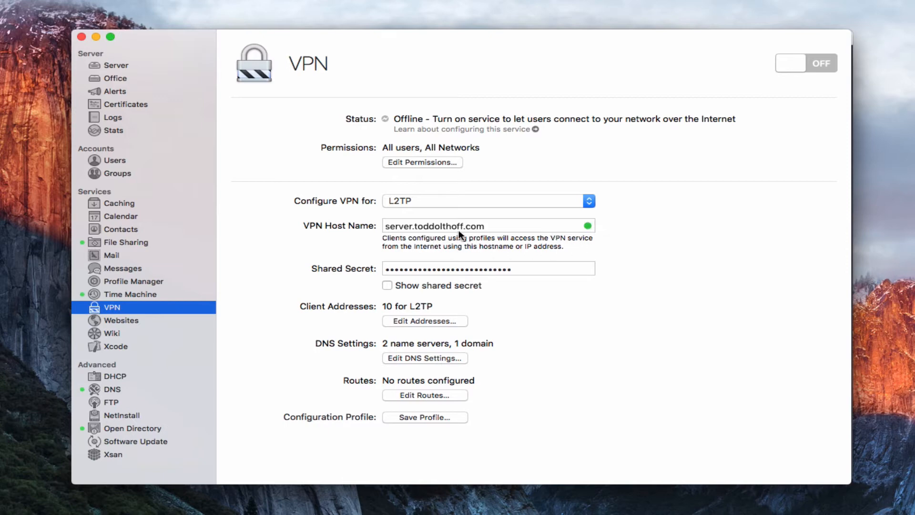
mouse_move(623, 242)
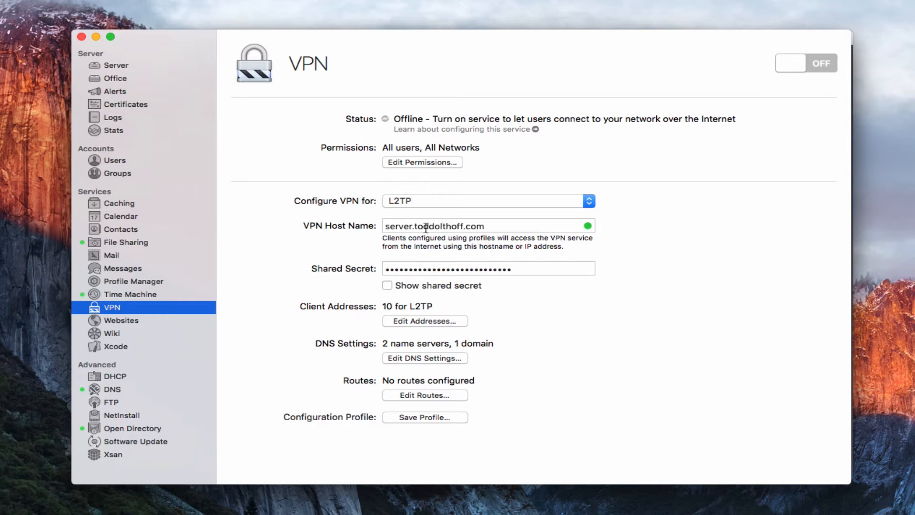
mouse_move(613, 248)
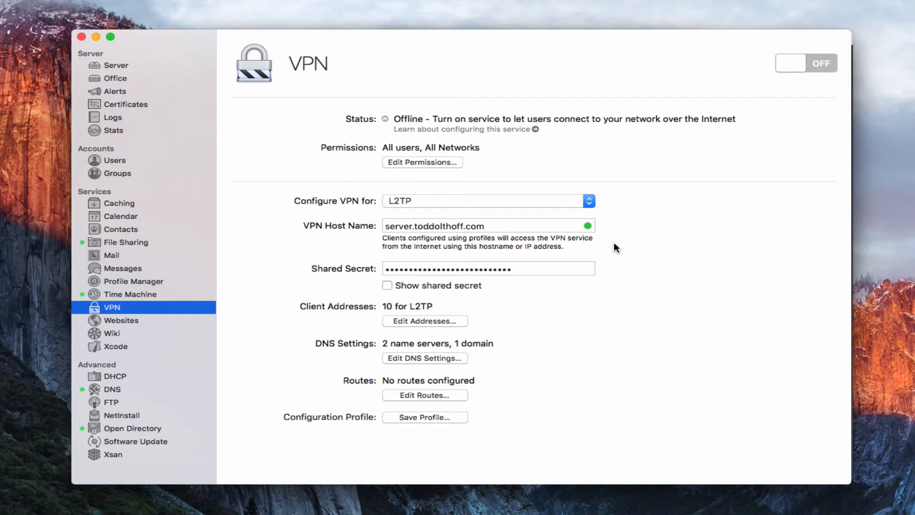
mouse_move(442, 248)
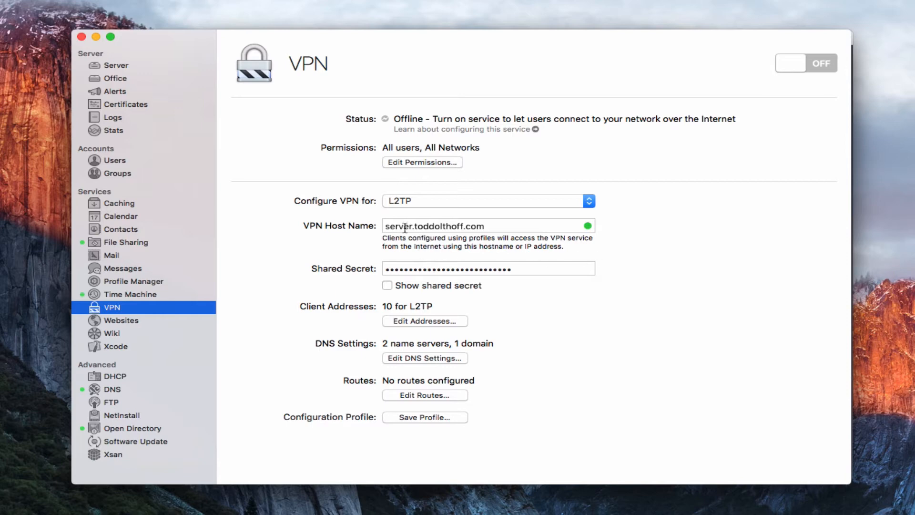
mouse_move(489, 241)
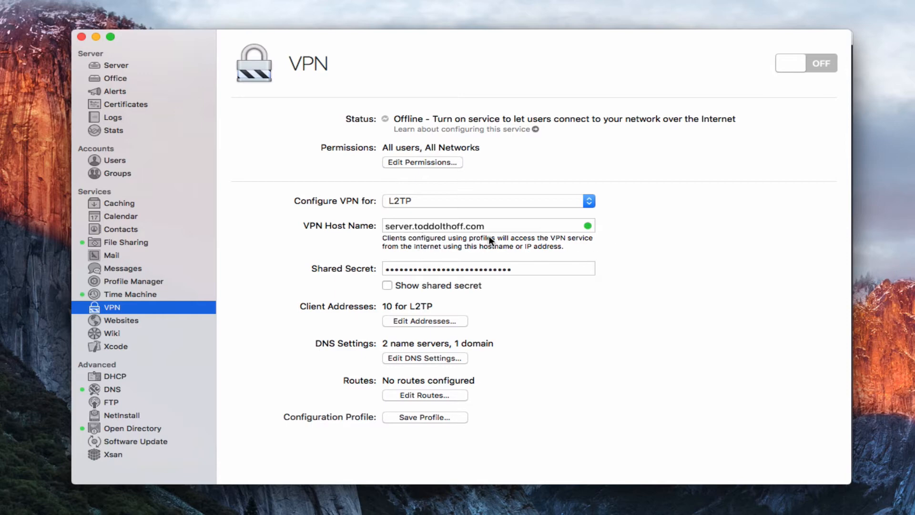
mouse_move(595, 238)
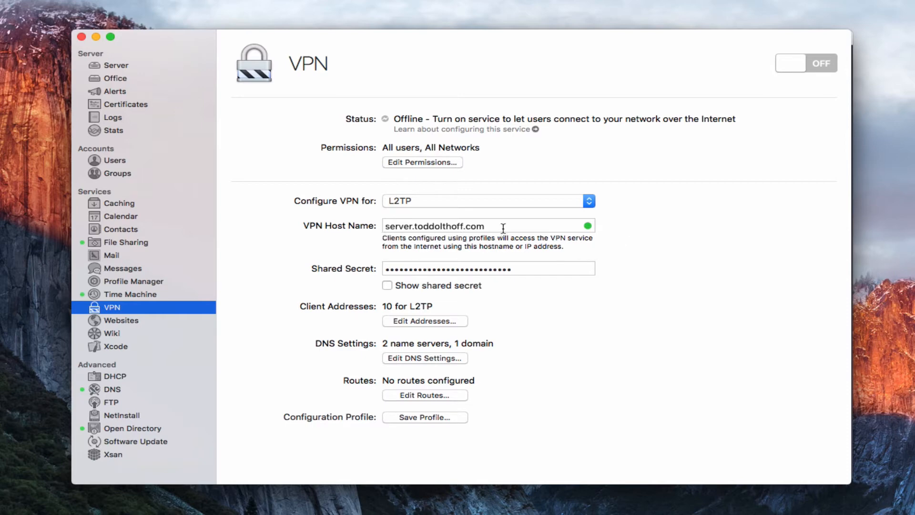
mouse_move(129, 72)
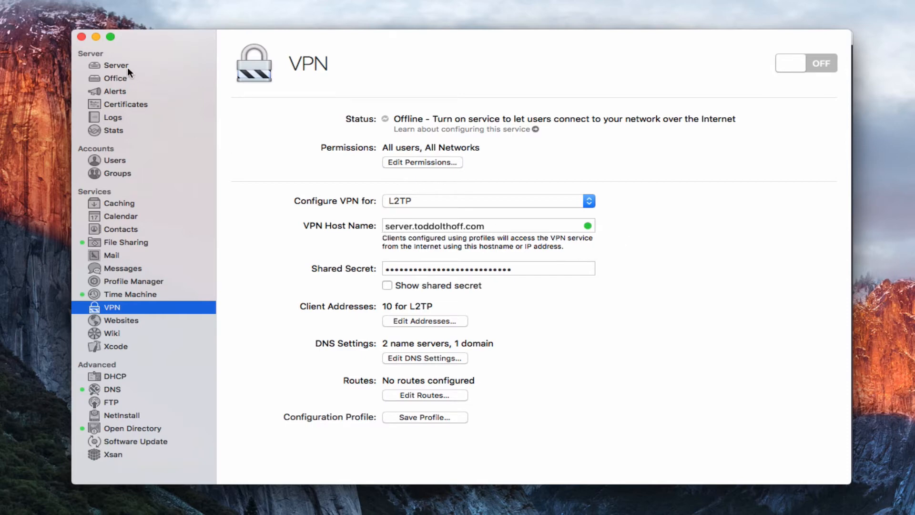
mouse_move(672, 241)
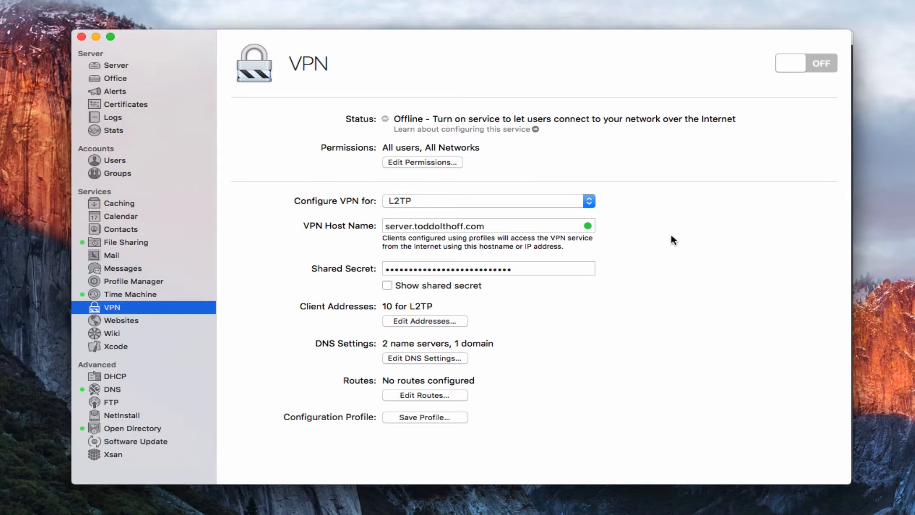
mouse_move(624, 280)
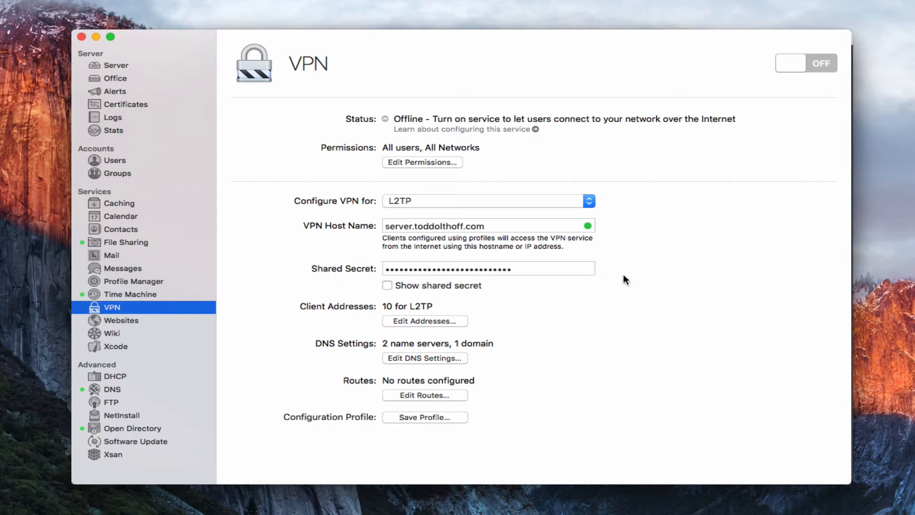
mouse_move(655, 283)
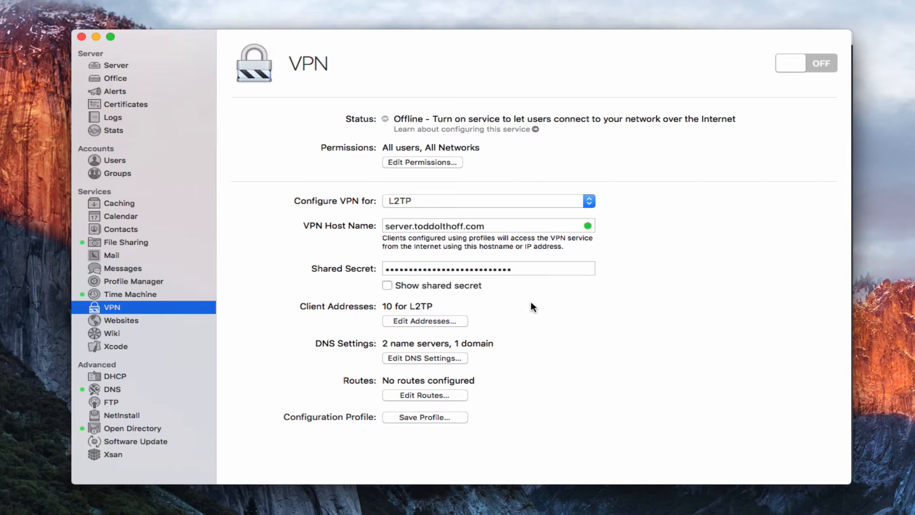
mouse_move(342, 314)
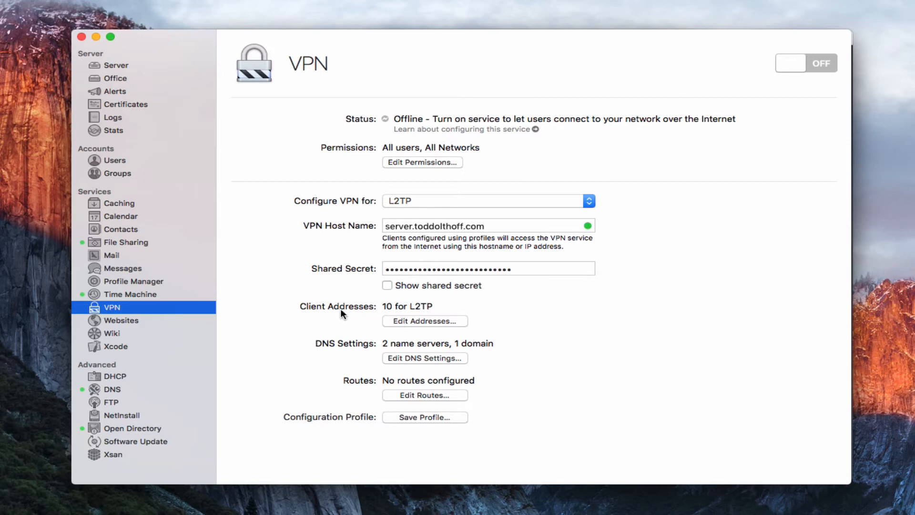
mouse_move(426, 317)
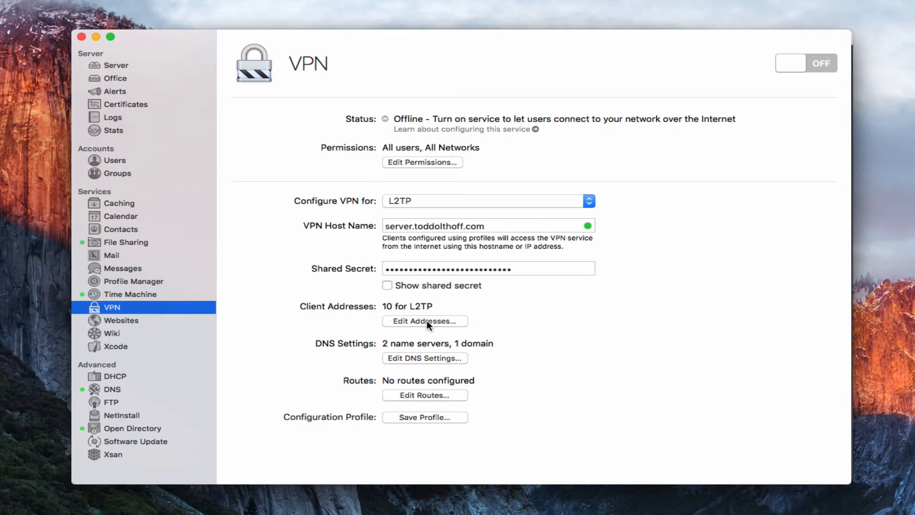
click(424, 321)
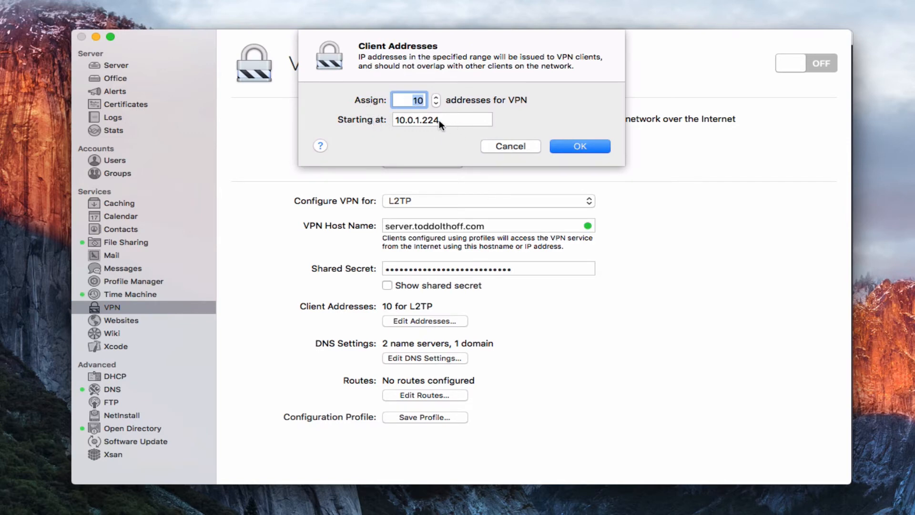
mouse_move(432, 131)
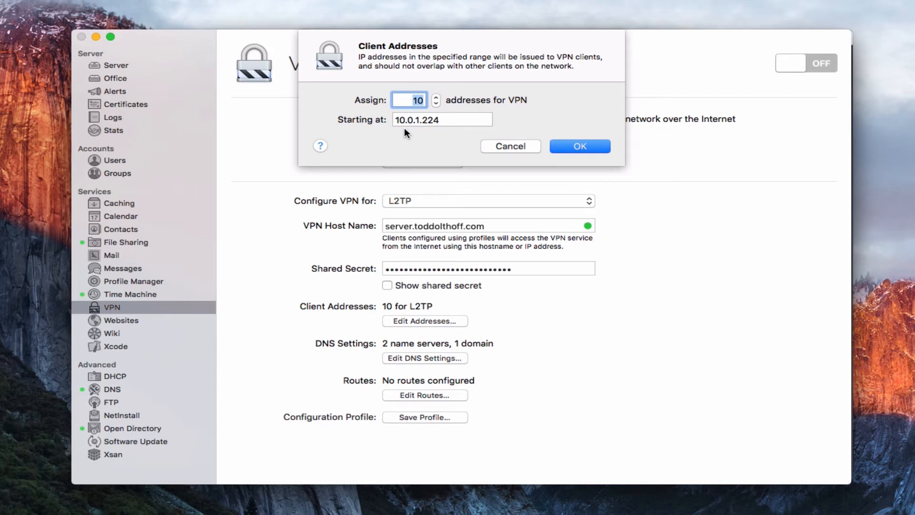
mouse_move(427, 139)
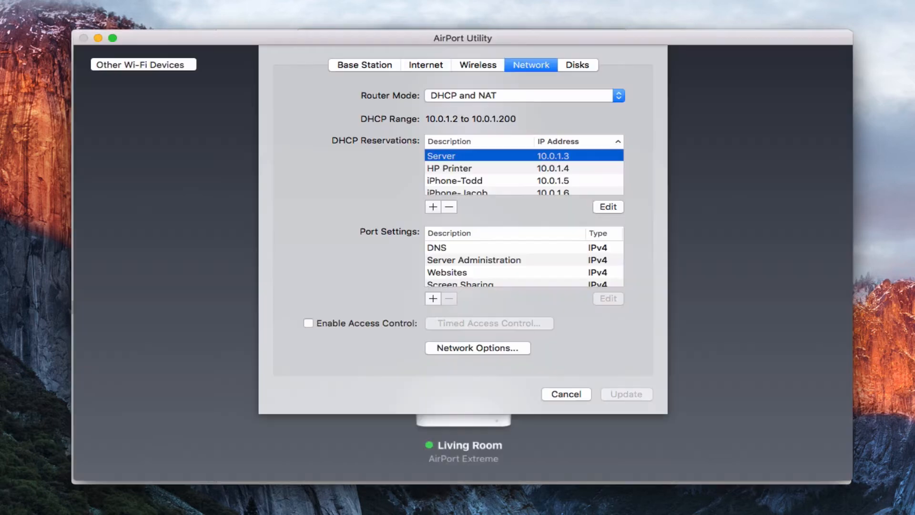
mouse_move(426, 132)
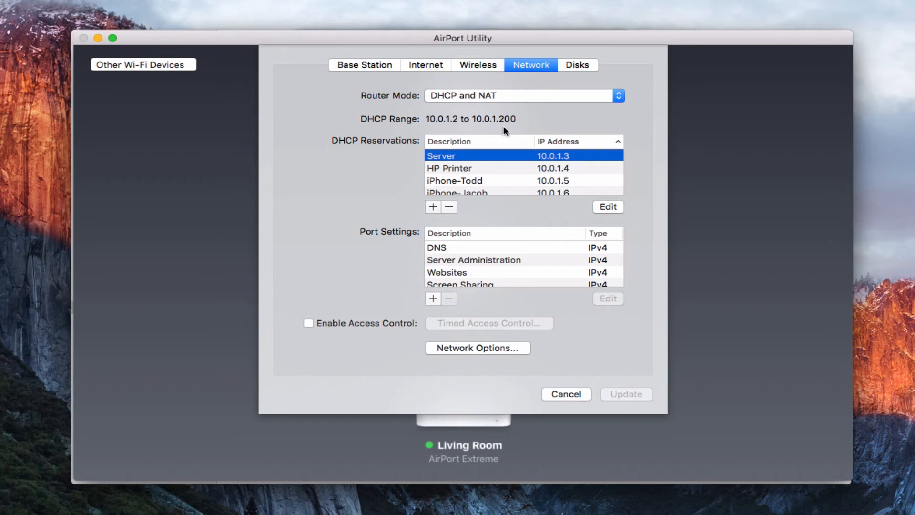
mouse_move(522, 125)
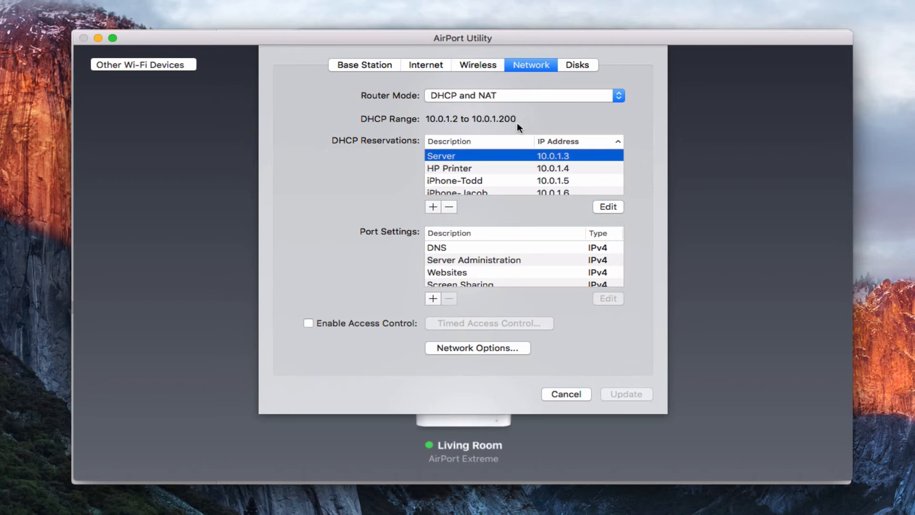
mouse_move(576, 124)
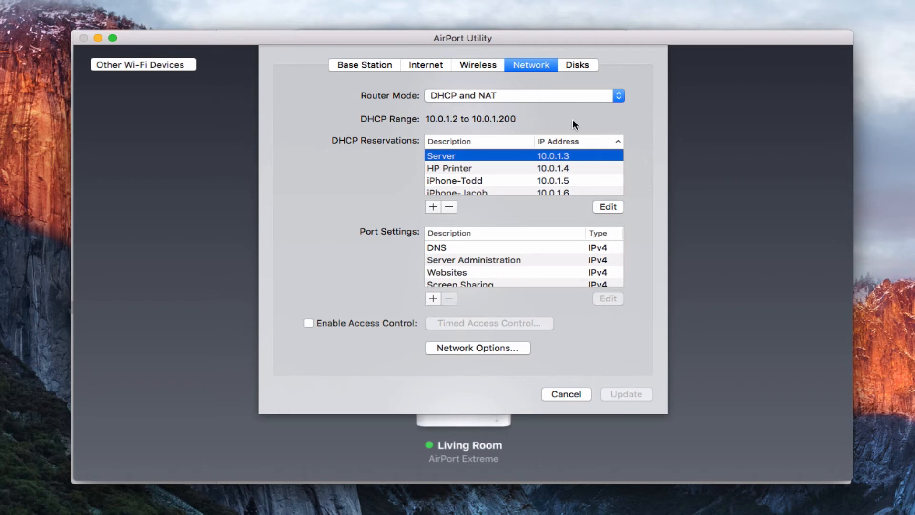
mouse_move(548, 131)
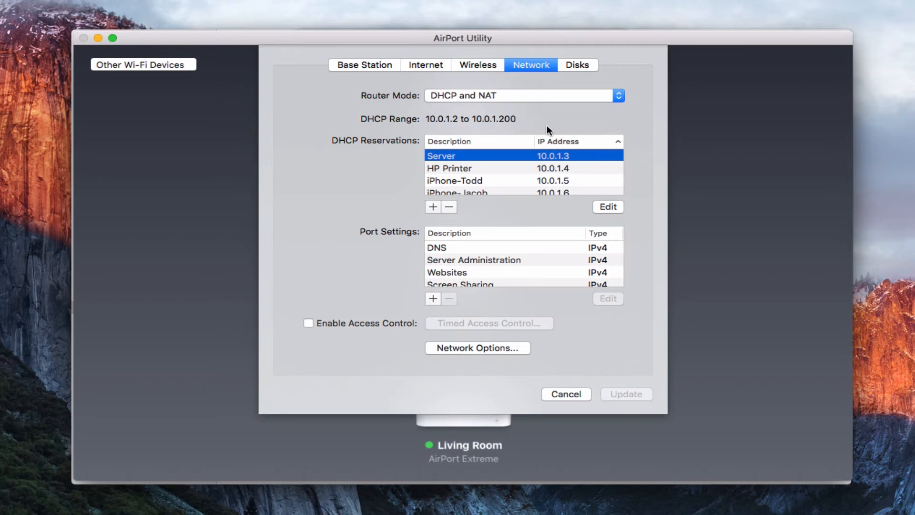
mouse_move(524, 117)
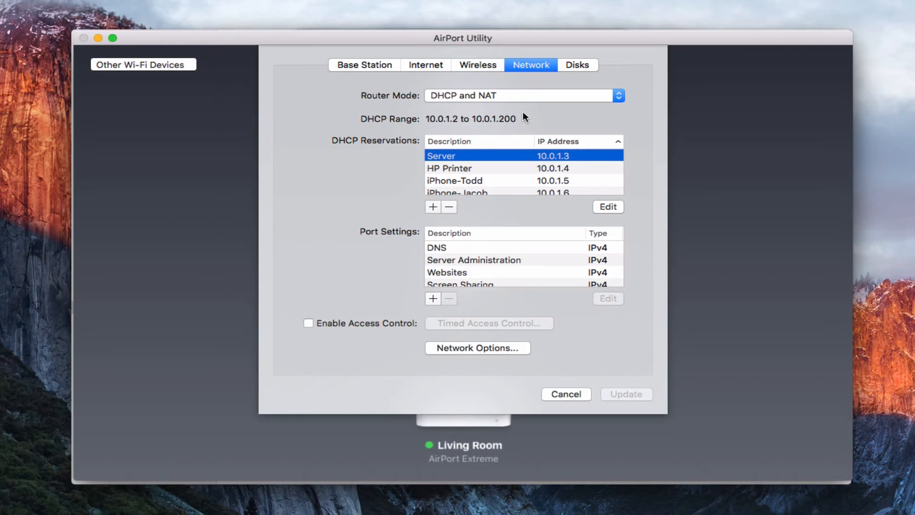
mouse_move(524, 129)
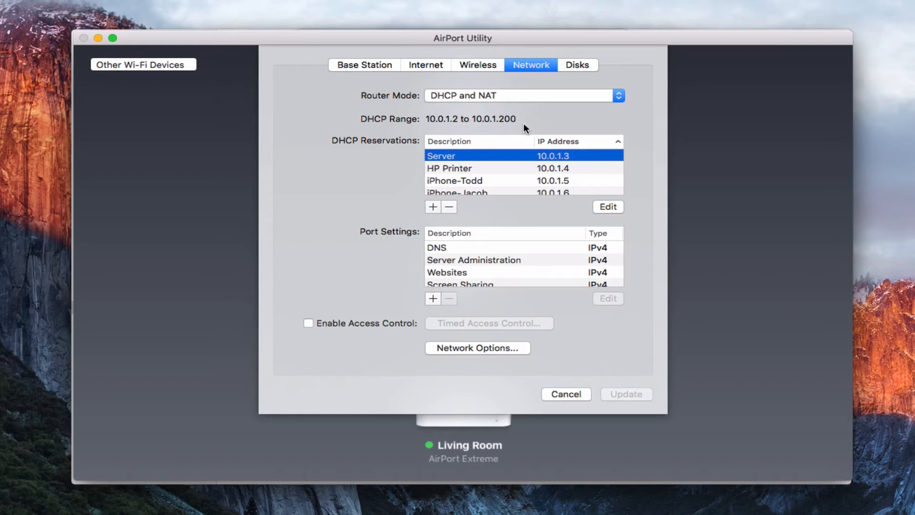
mouse_move(555, 128)
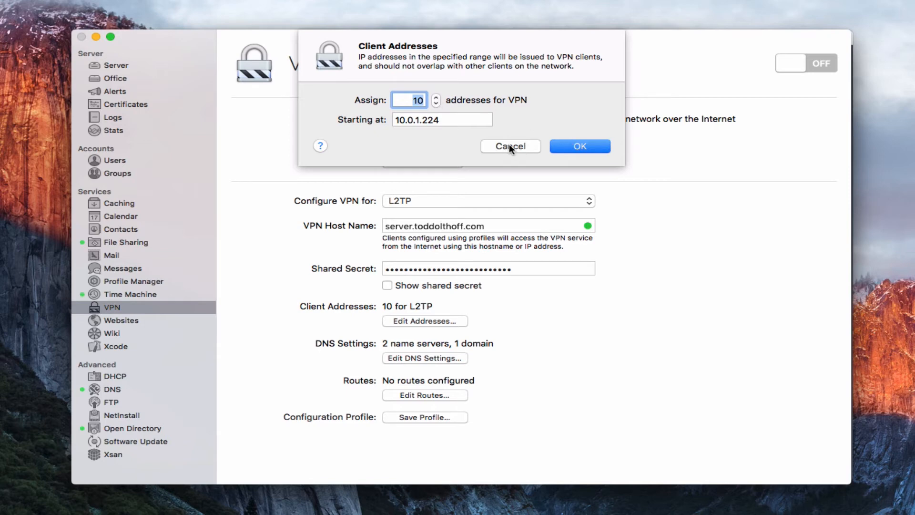
Cancel the Client Addresses sheet, keeping 10 addresses from 10.0.1.224.
click(509, 146)
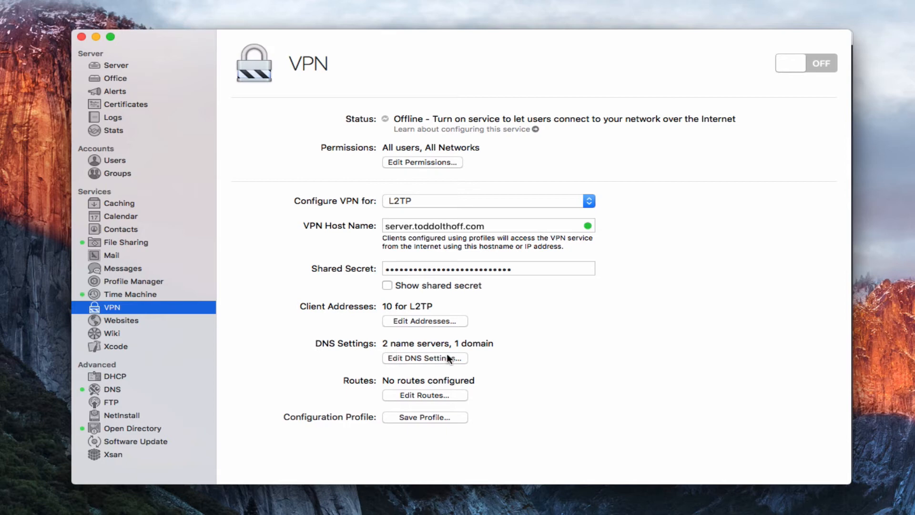
View the VPN DNS settings with servers 10.0.1.3, 208.67.222.222 and domain oc.cox.net.
click(424, 358)
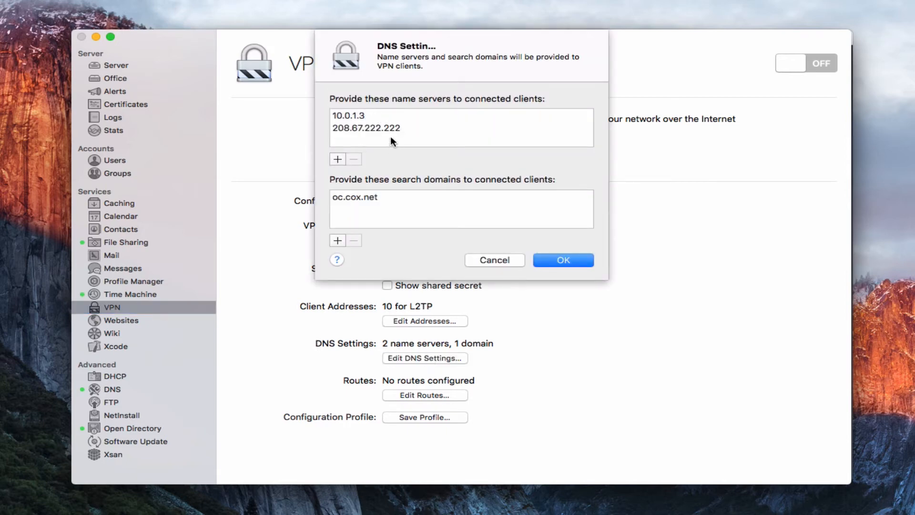
mouse_move(394, 203)
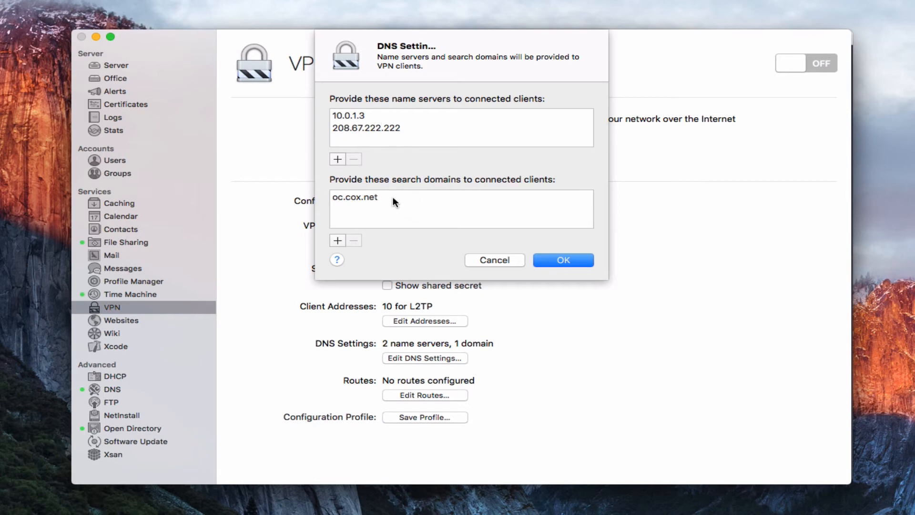
mouse_move(405, 137)
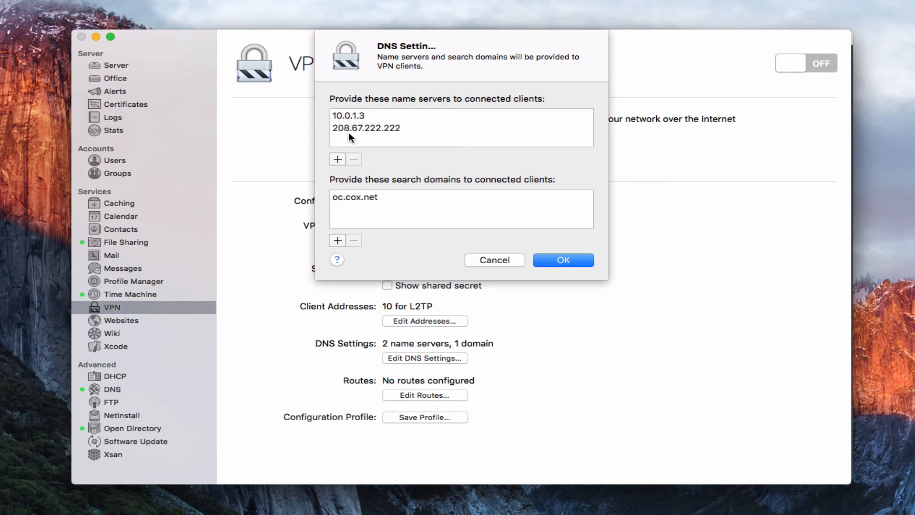
mouse_move(344, 135)
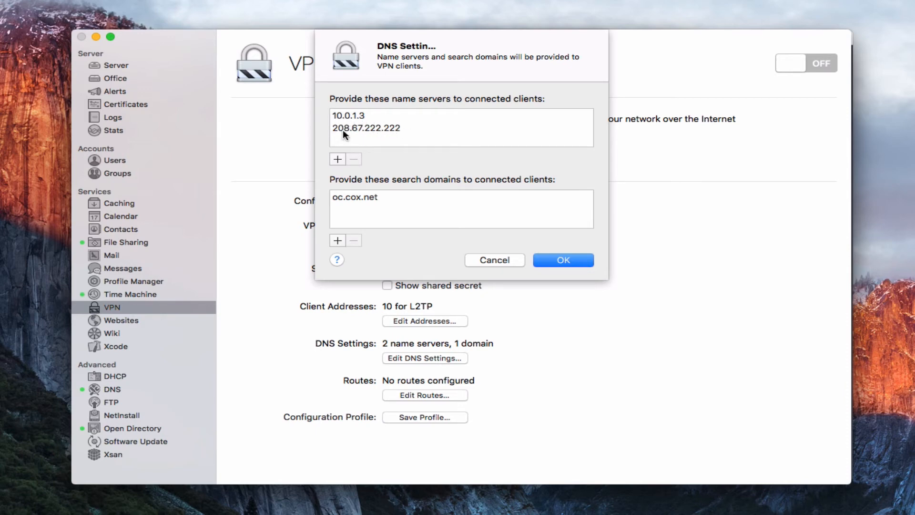
mouse_move(399, 132)
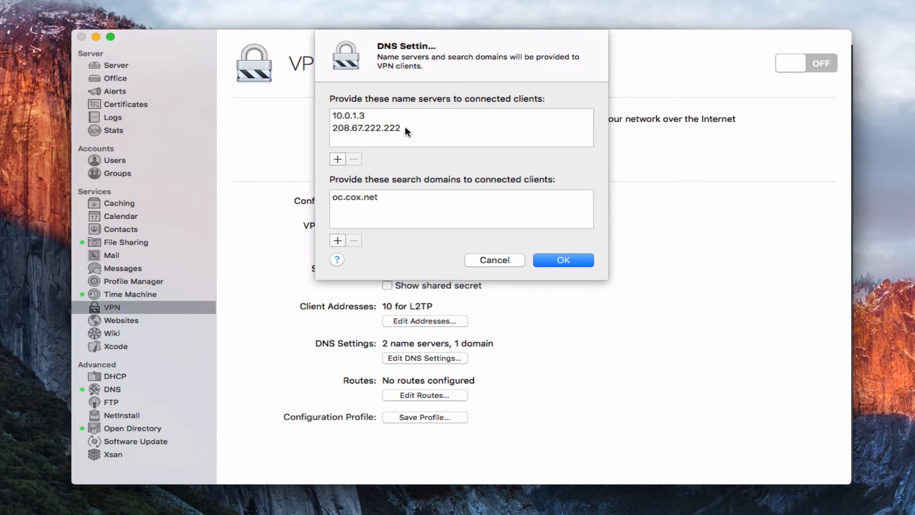
mouse_move(371, 209)
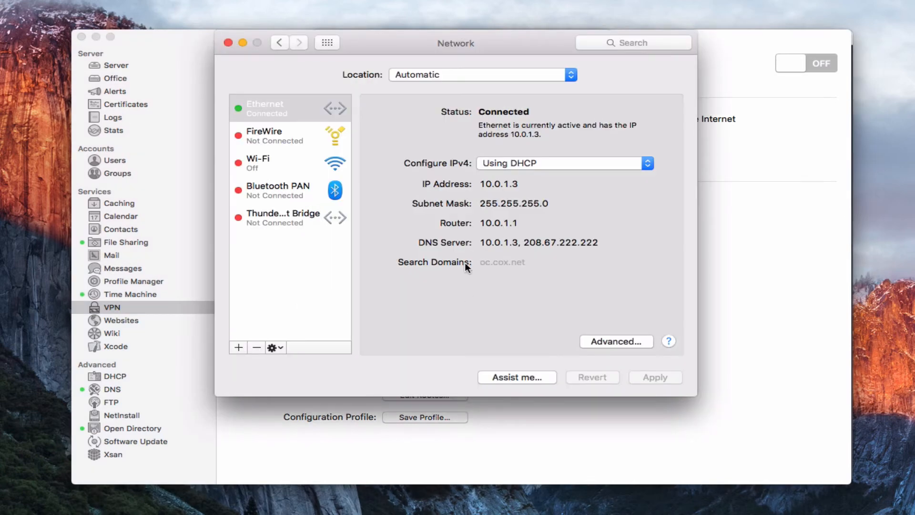
mouse_move(535, 185)
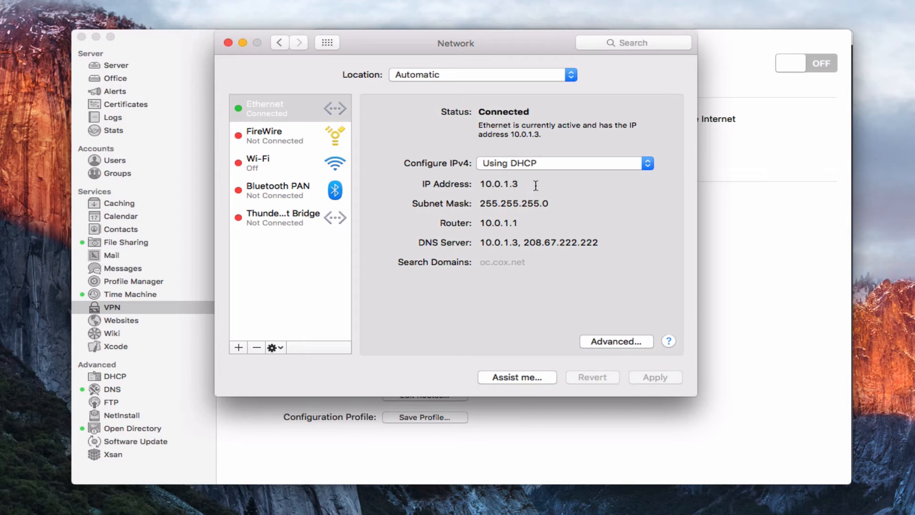
mouse_move(566, 239)
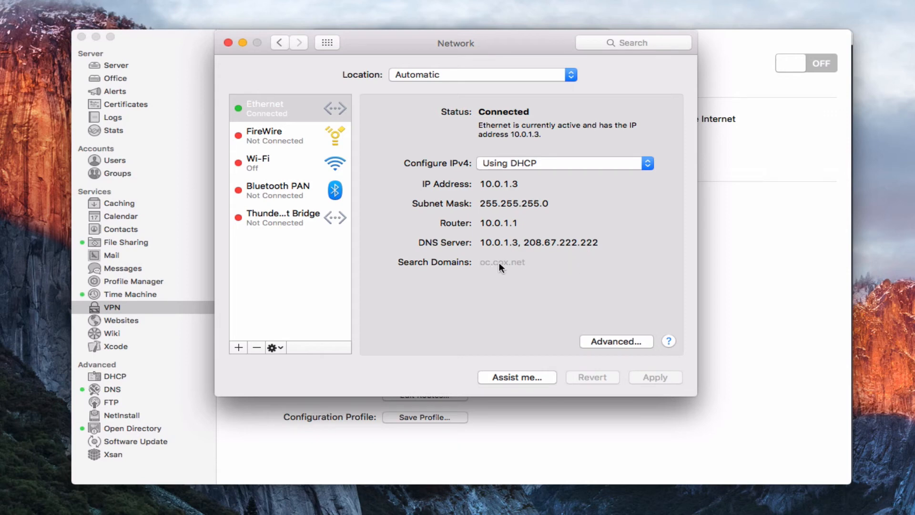
mouse_move(509, 272)
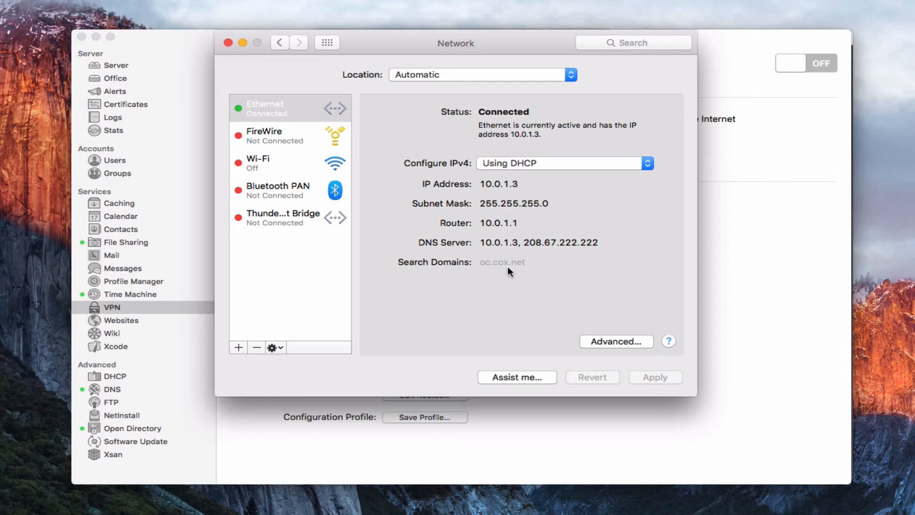
mouse_move(740, 77)
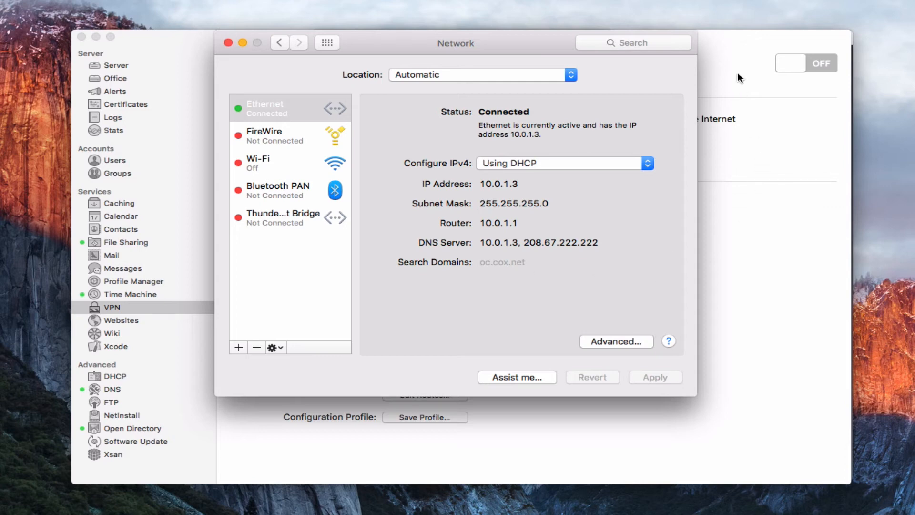
Return to the Server window and cancel the DNS Settings sheet unchanged.
click(424, 358)
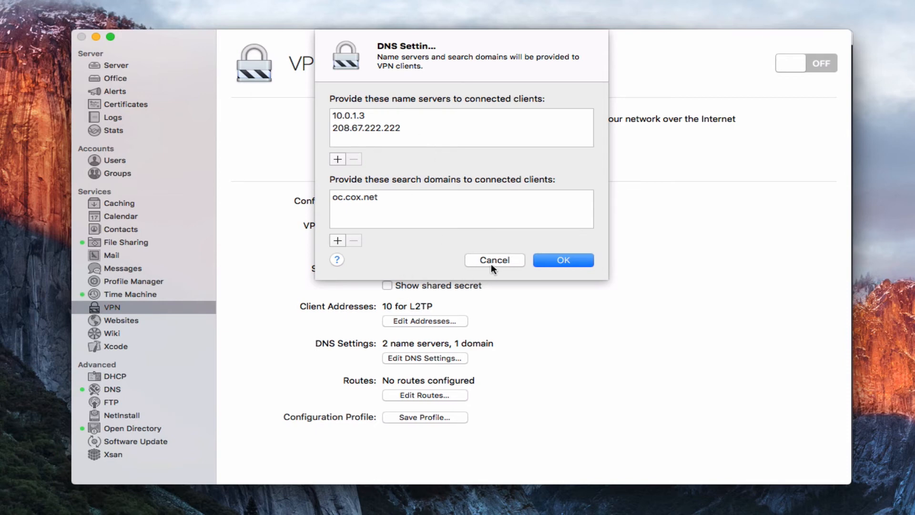
click(562, 260)
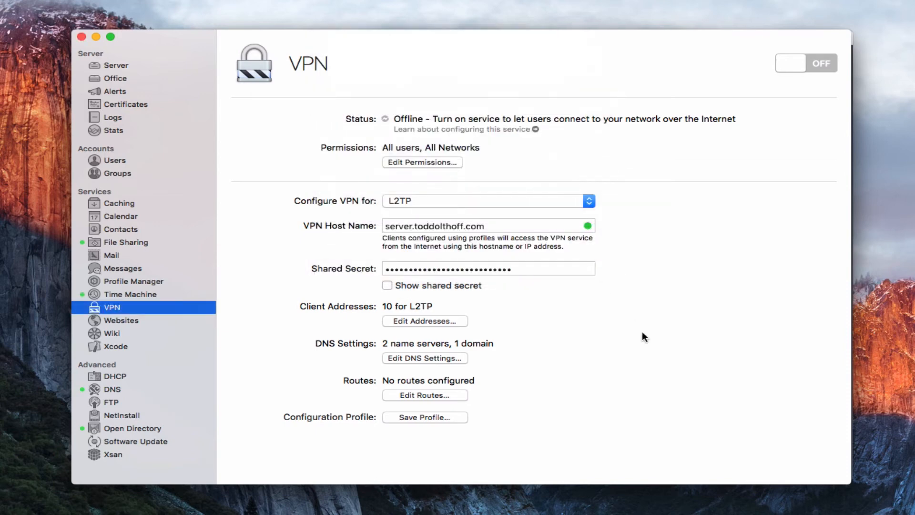
mouse_move(374, 392)
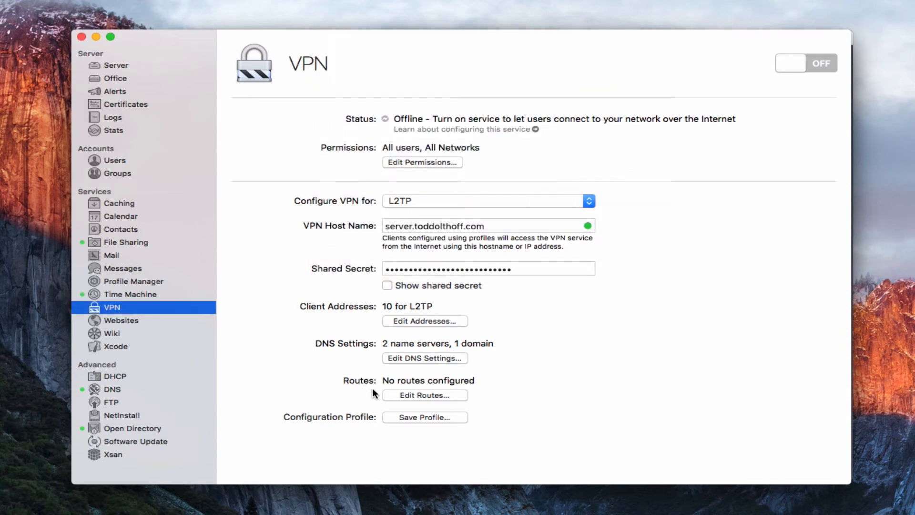
click(424, 395)
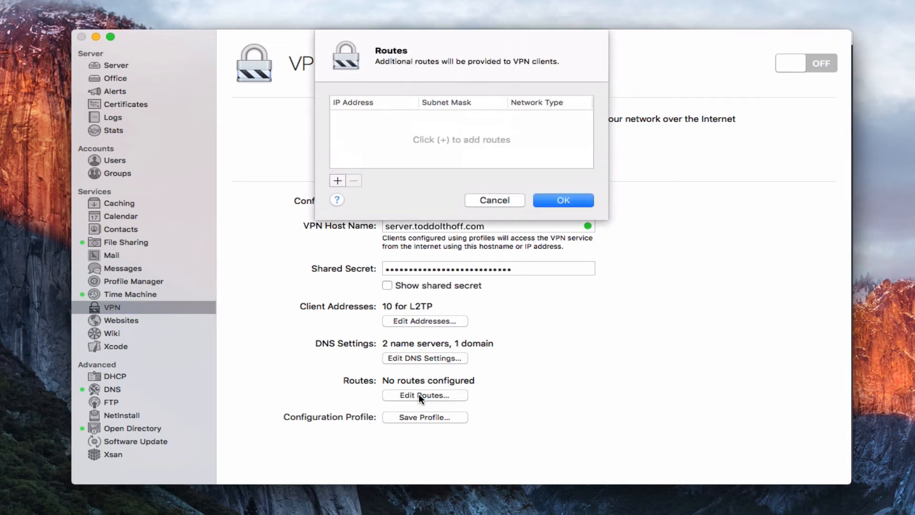
mouse_move(366, 147)
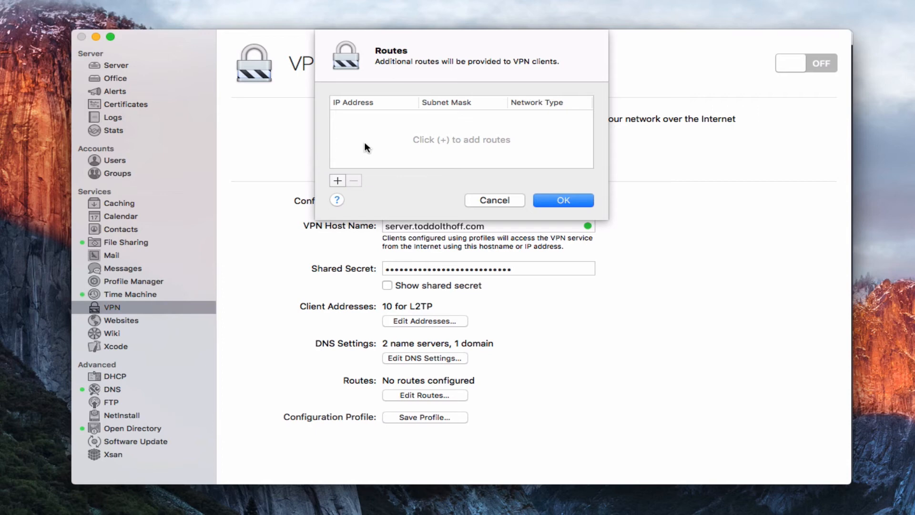
mouse_move(411, 142)
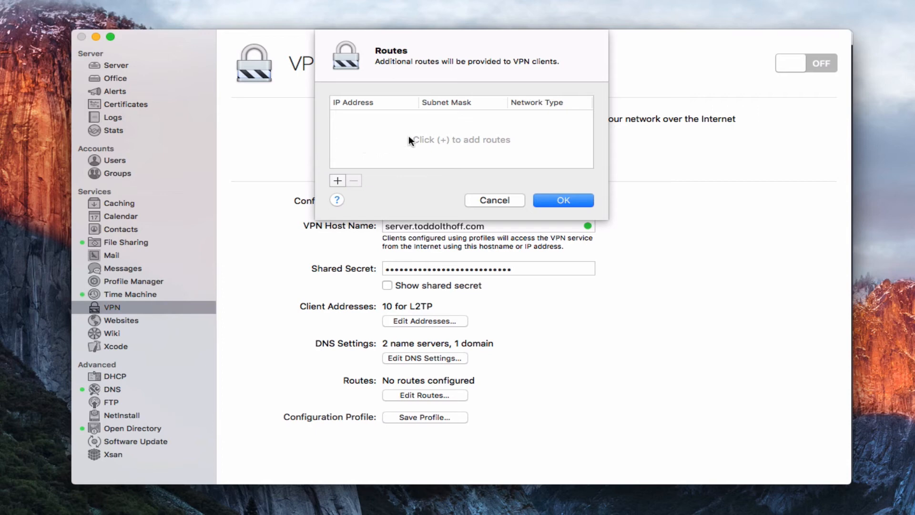
mouse_move(568, 122)
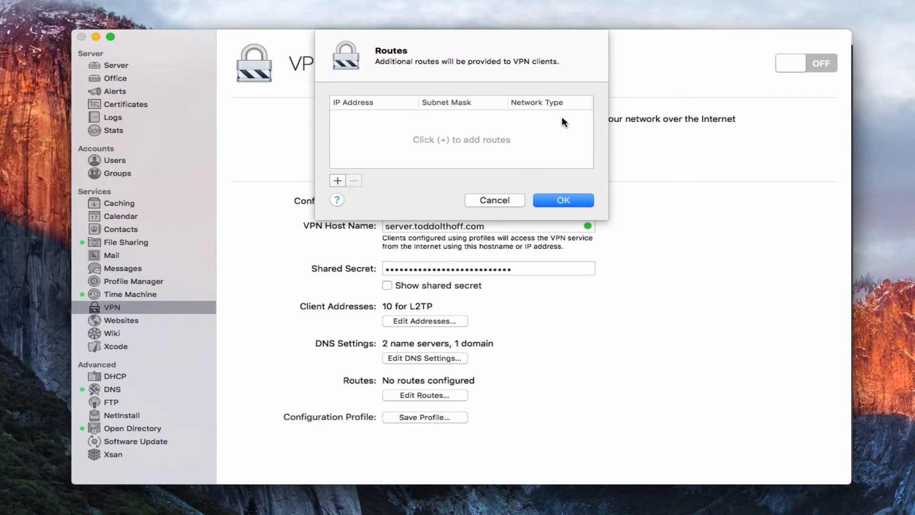
mouse_move(406, 104)
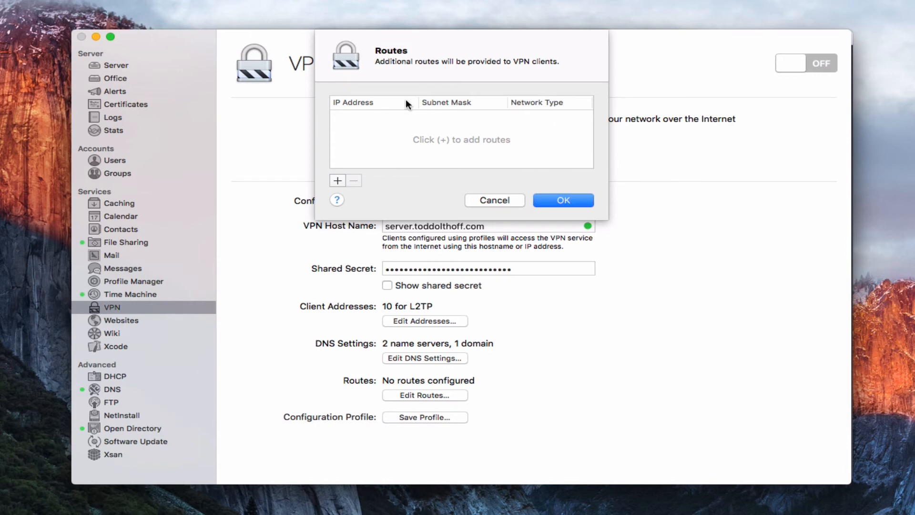
mouse_move(435, 181)
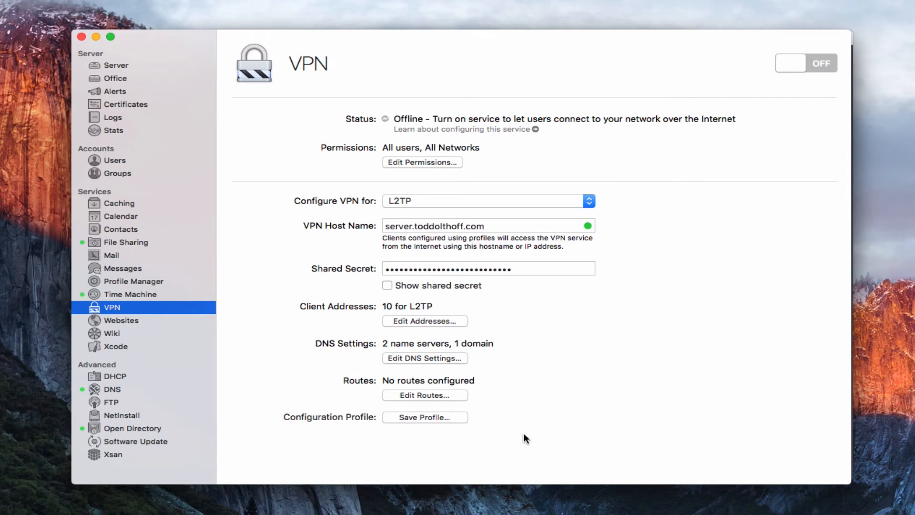
mouse_move(340, 424)
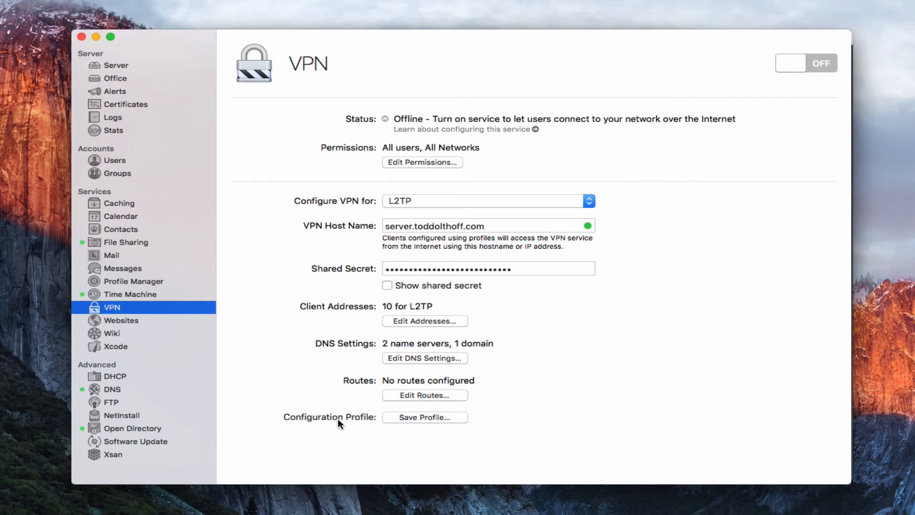
mouse_move(360, 427)
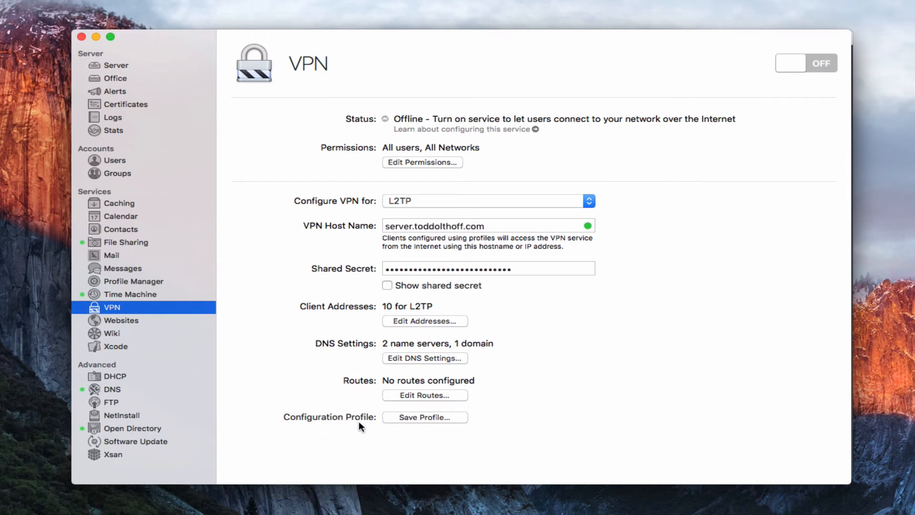
mouse_move(425, 422)
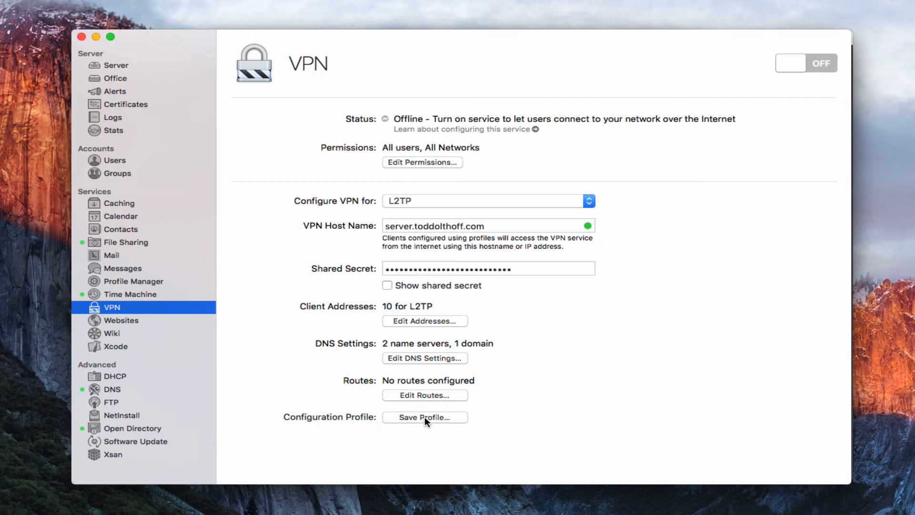
click(425, 417)
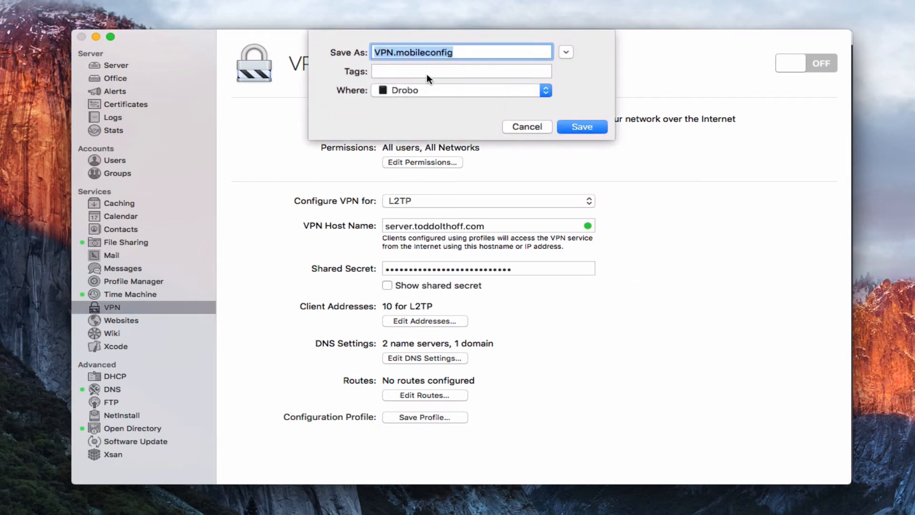
click(452, 52)
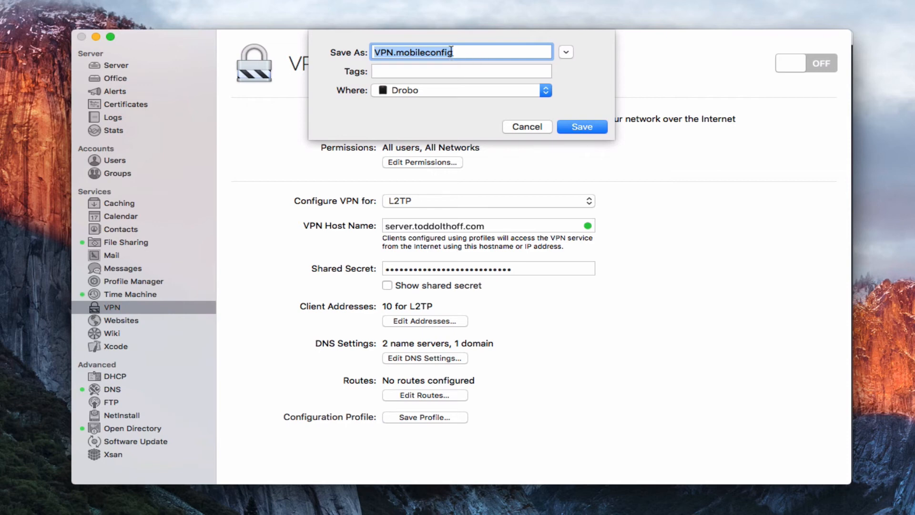
mouse_move(391, 62)
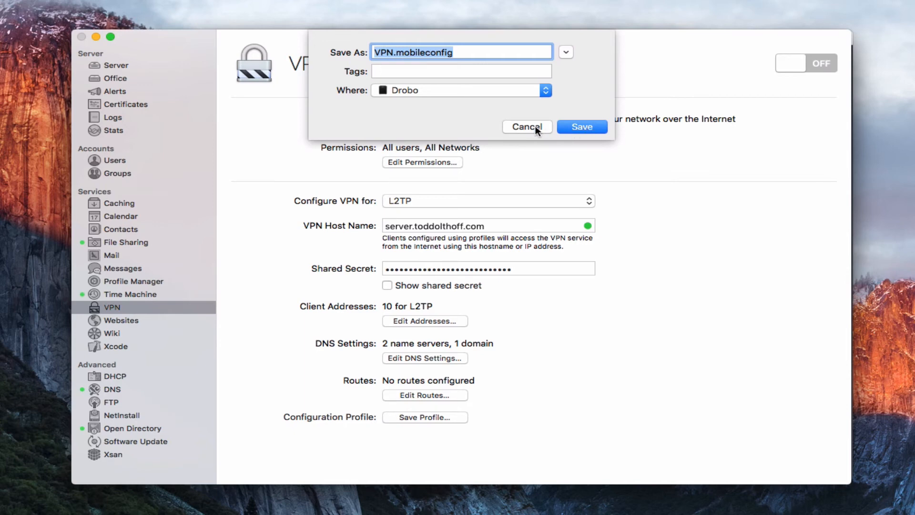
click(526, 126)
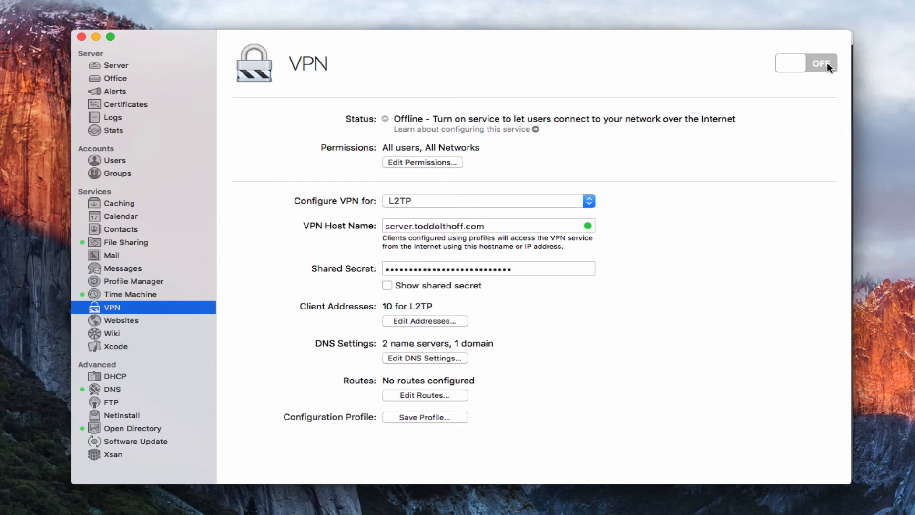
Turn the VPN service on and allow access to it from the Internet.
click(806, 63)
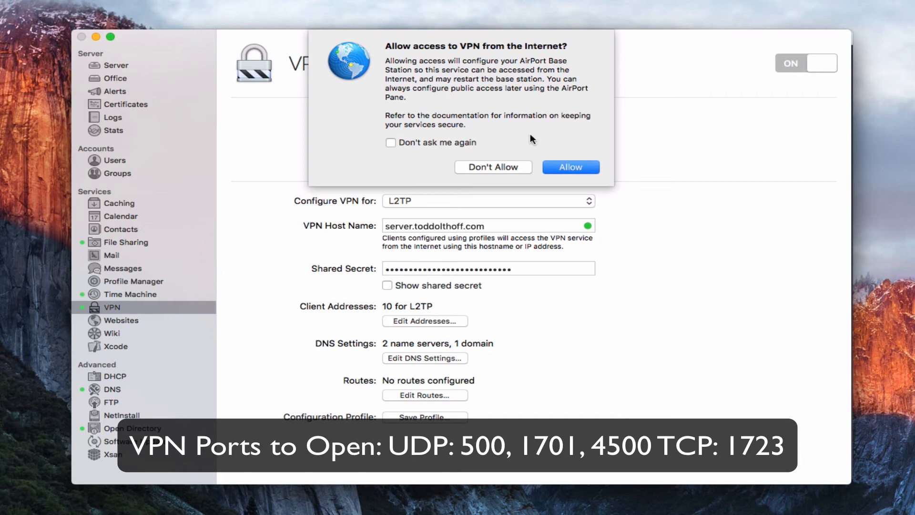
mouse_move(489, 115)
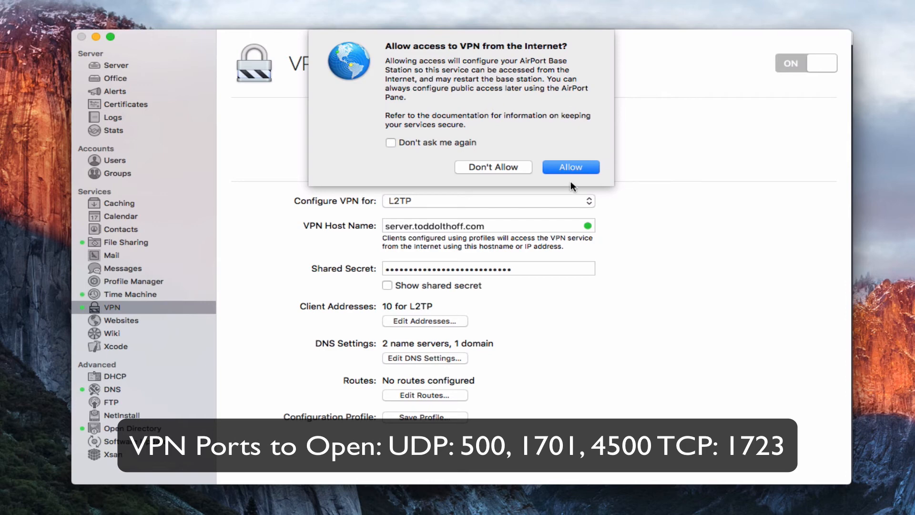
click(569, 167)
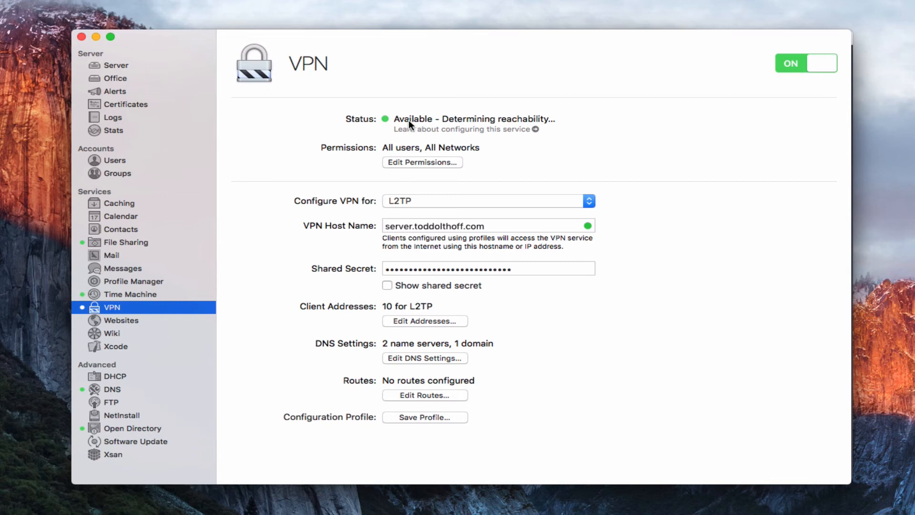
mouse_move(80, 314)
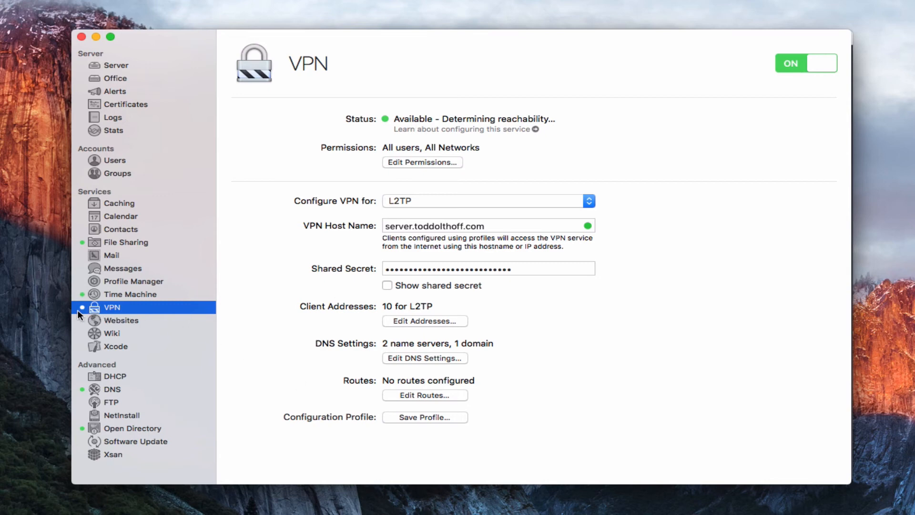
mouse_move(559, 127)
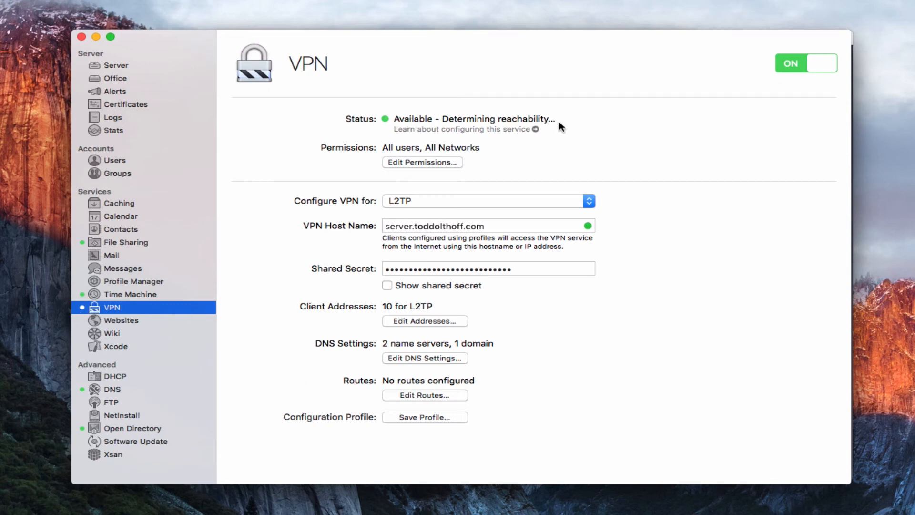
mouse_move(629, 143)
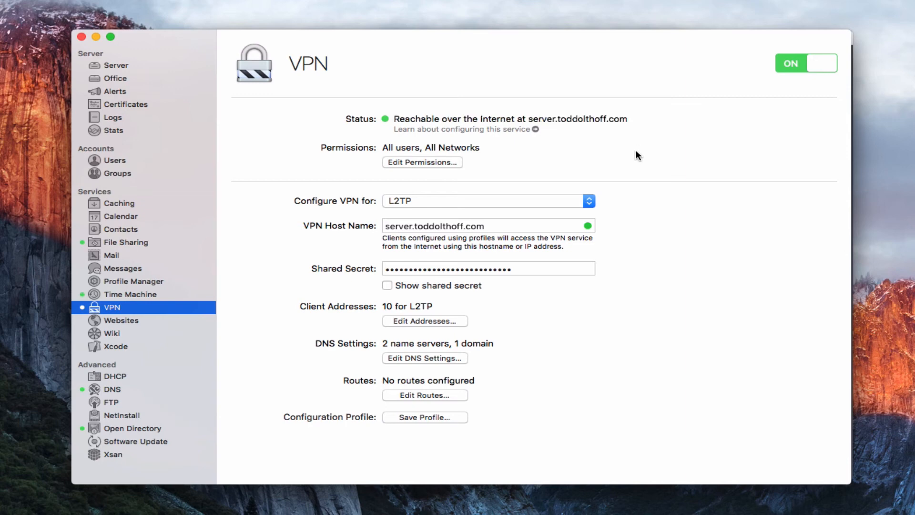
mouse_move(392, 124)
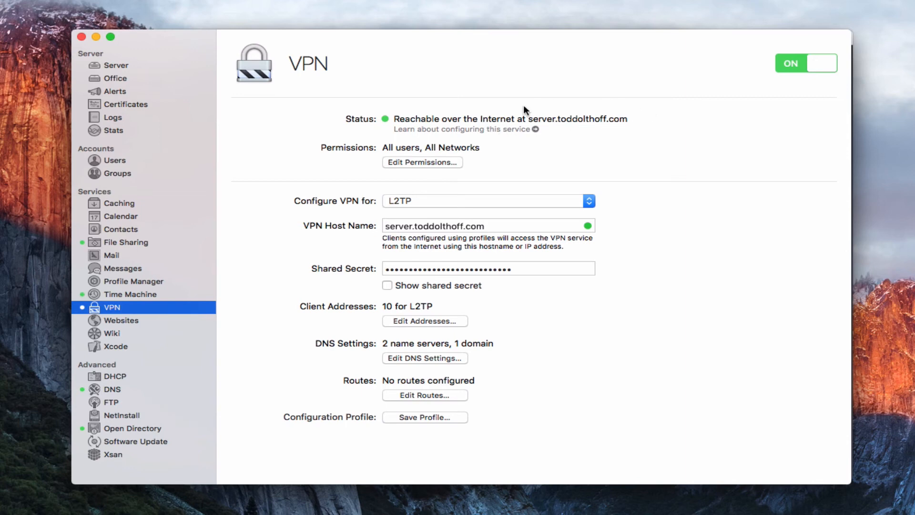
mouse_move(684, 158)
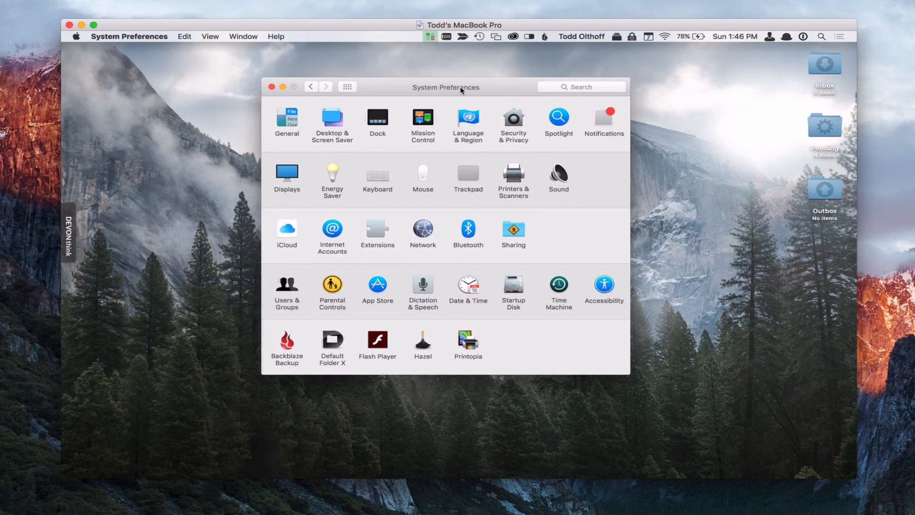
Create a new L2TP over IPSec VPN network service named VPN (Server).
click(423, 229)
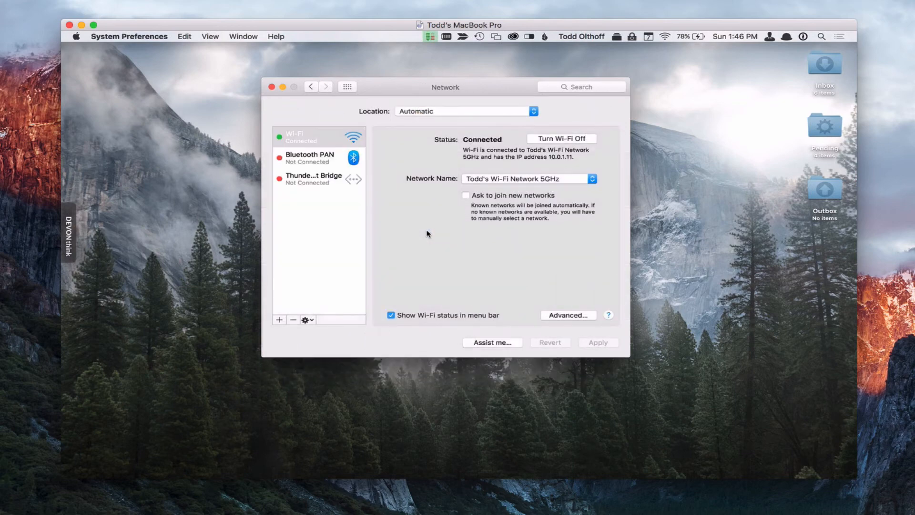
mouse_move(336, 154)
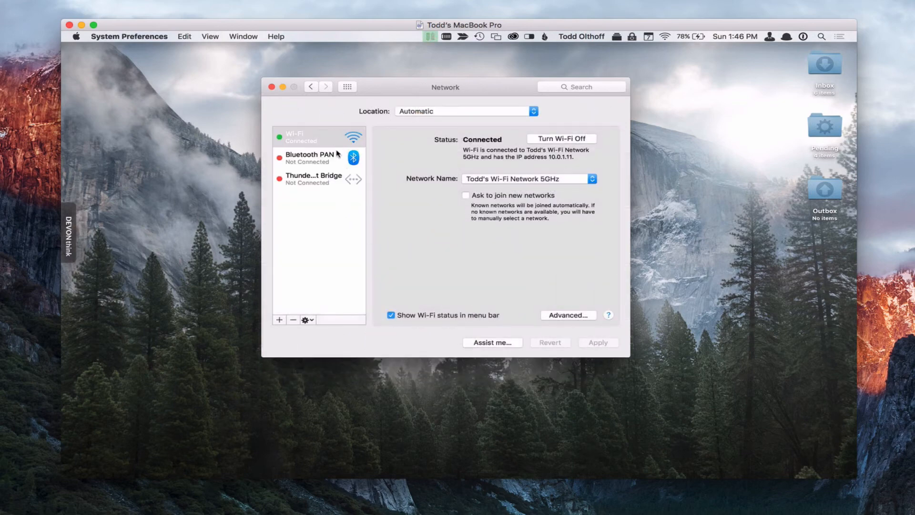
mouse_move(338, 142)
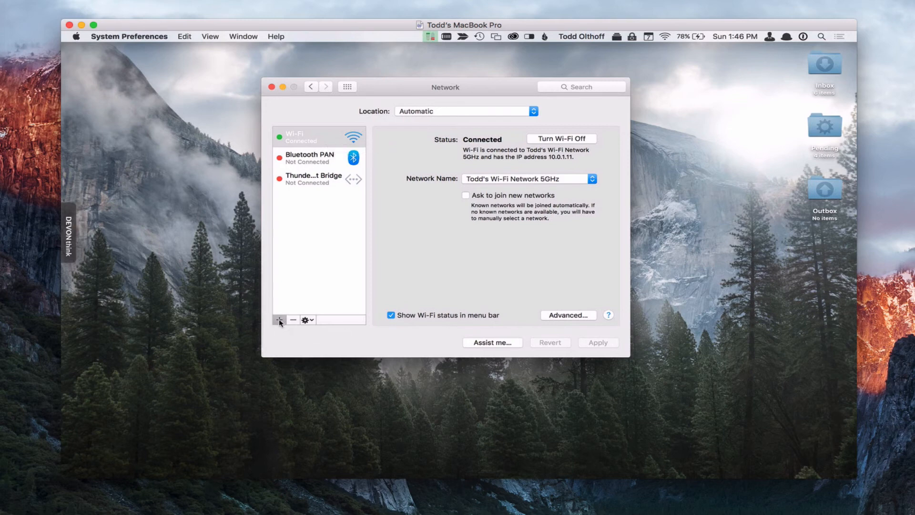
click(279, 320)
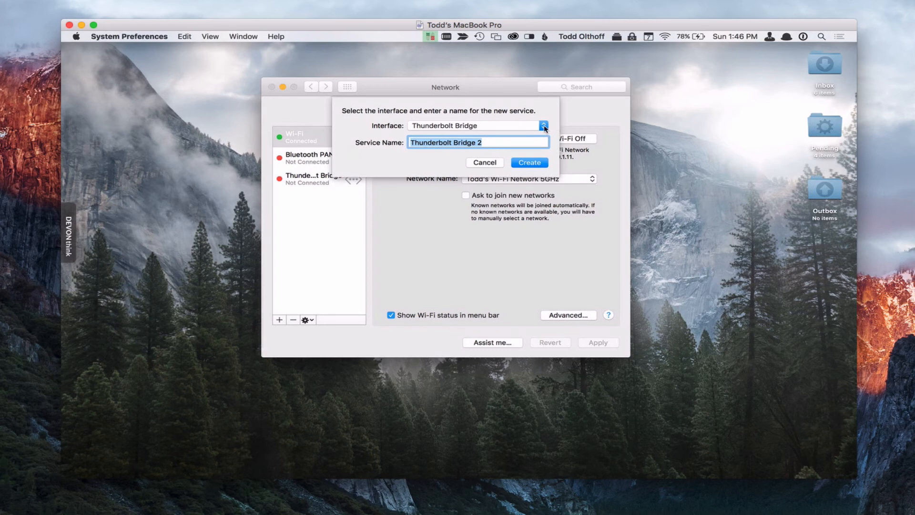
click(542, 125)
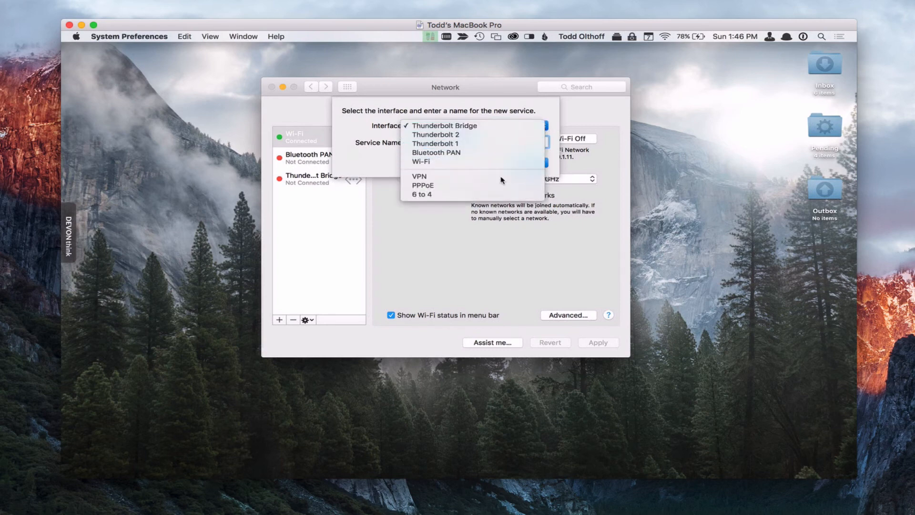
click(419, 177)
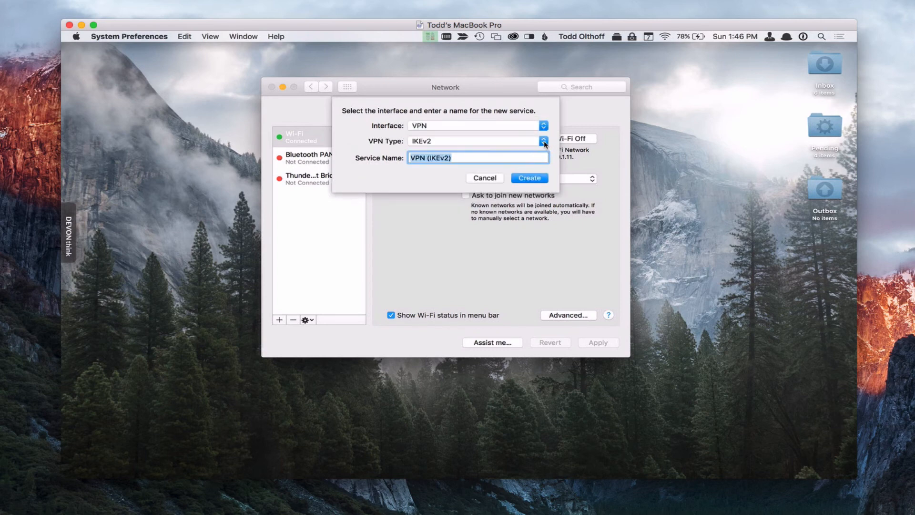
click(542, 140)
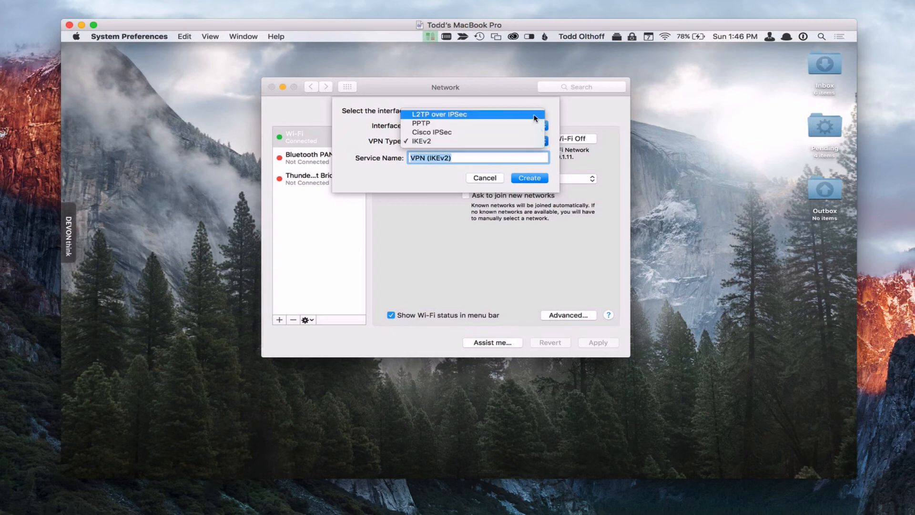
click(439, 114)
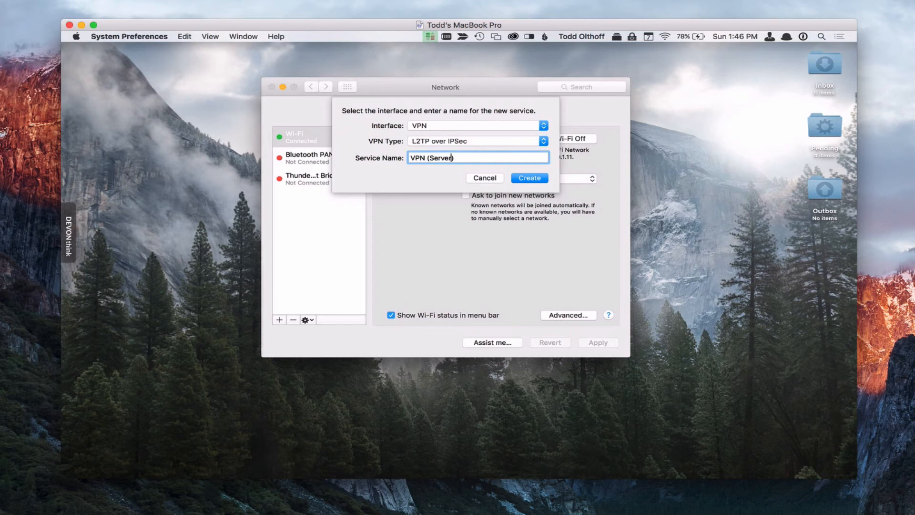
click(528, 178)
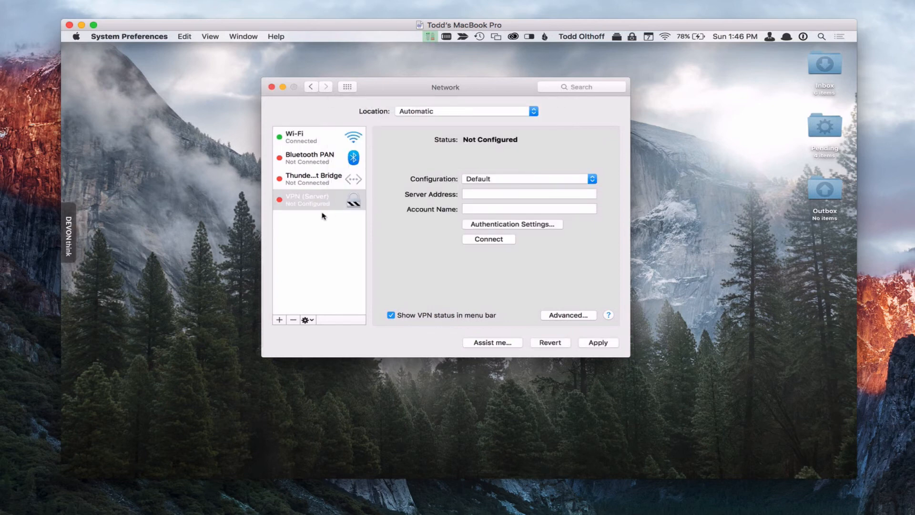
mouse_move(317, 208)
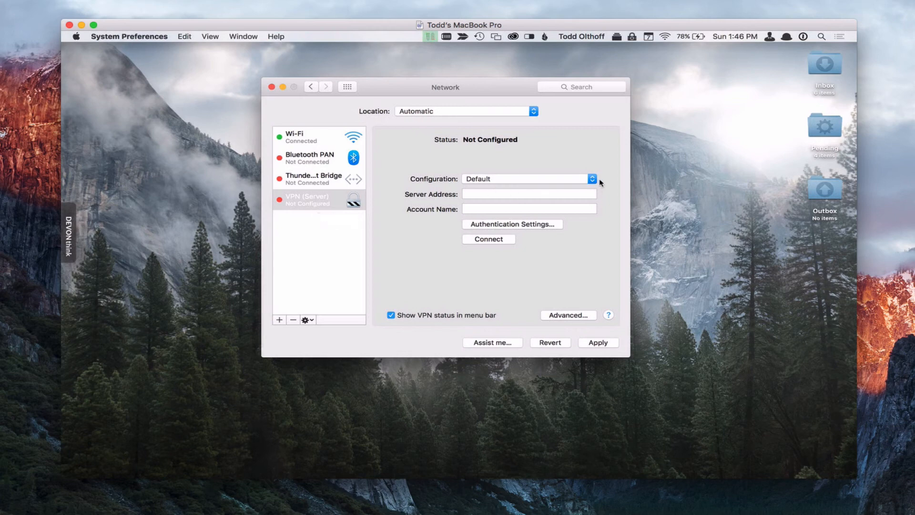
Keep the Default configuration and set server address server.toddolthoff.com with an account name.
click(591, 178)
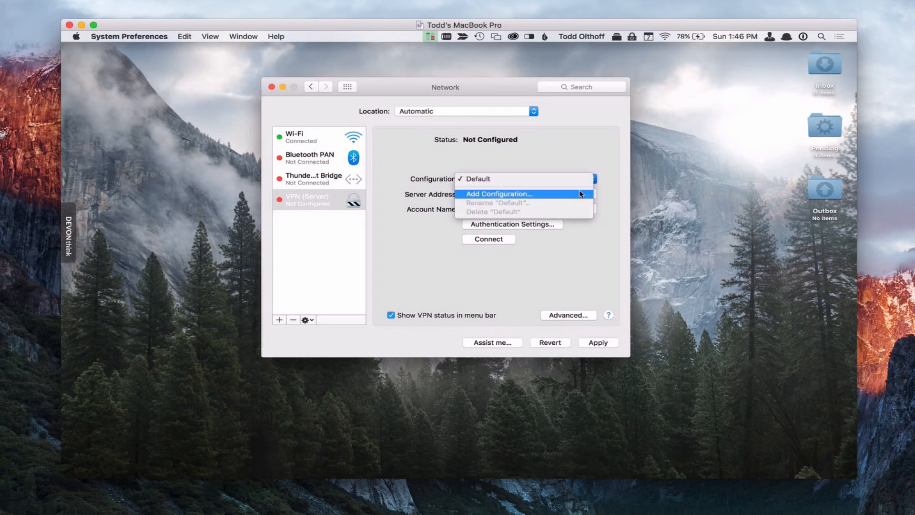
click(477, 179)
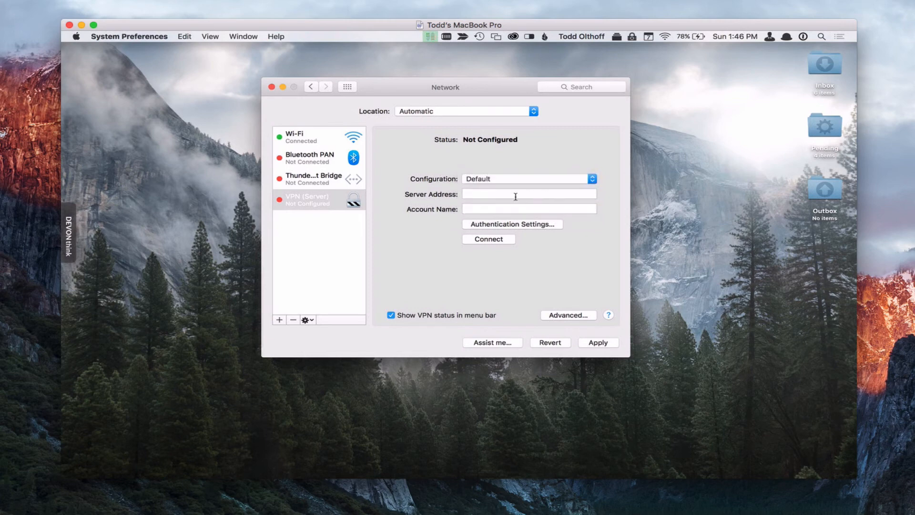
click(528, 194)
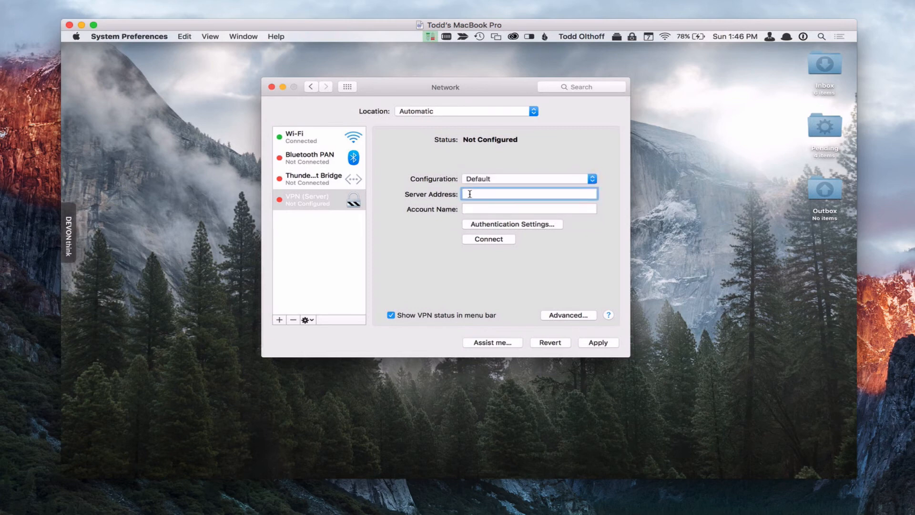
text(server.toddoltho)
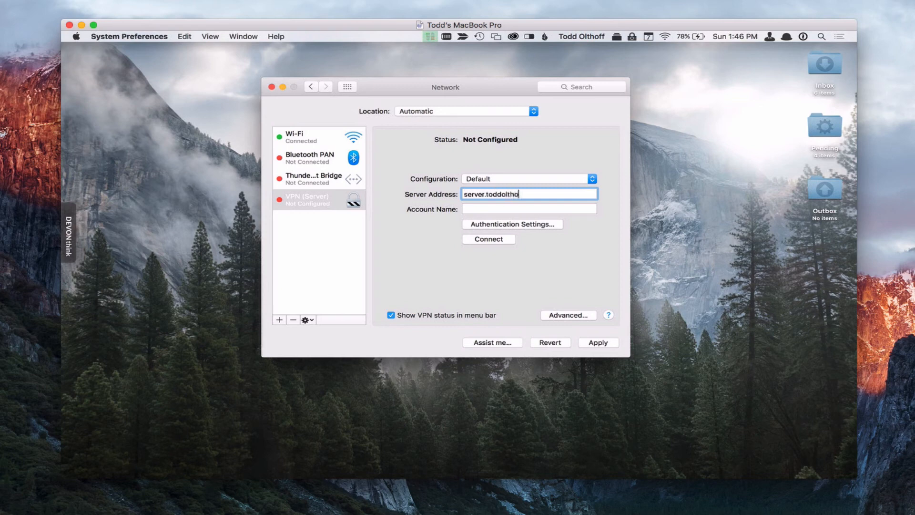
text(ff.com)
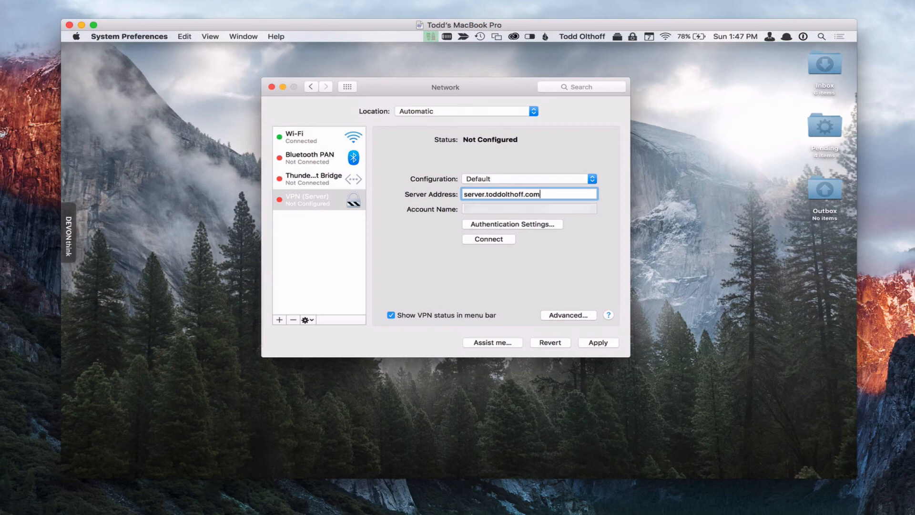
click(528, 208)
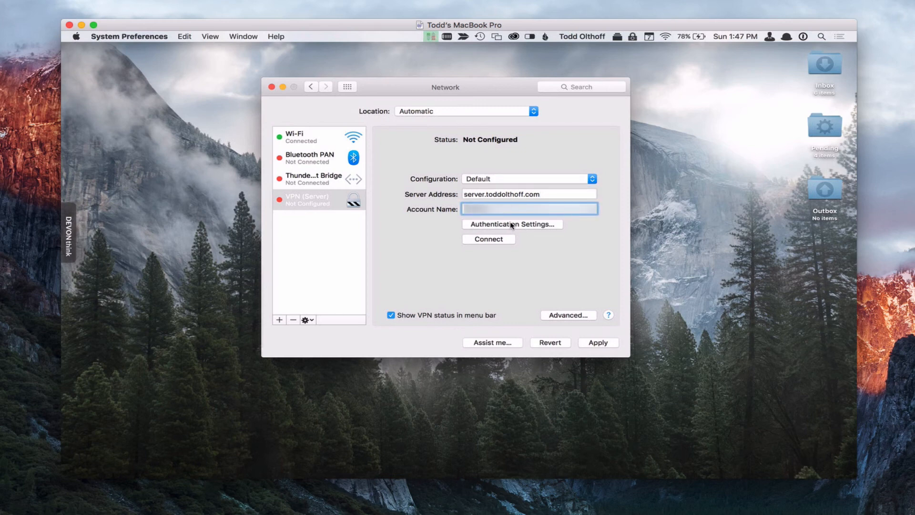
click(512, 223)
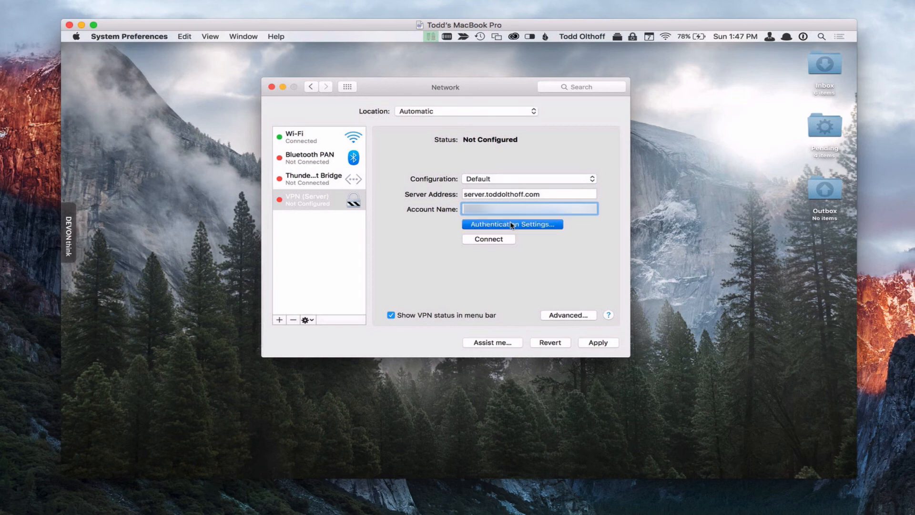
click(511, 224)
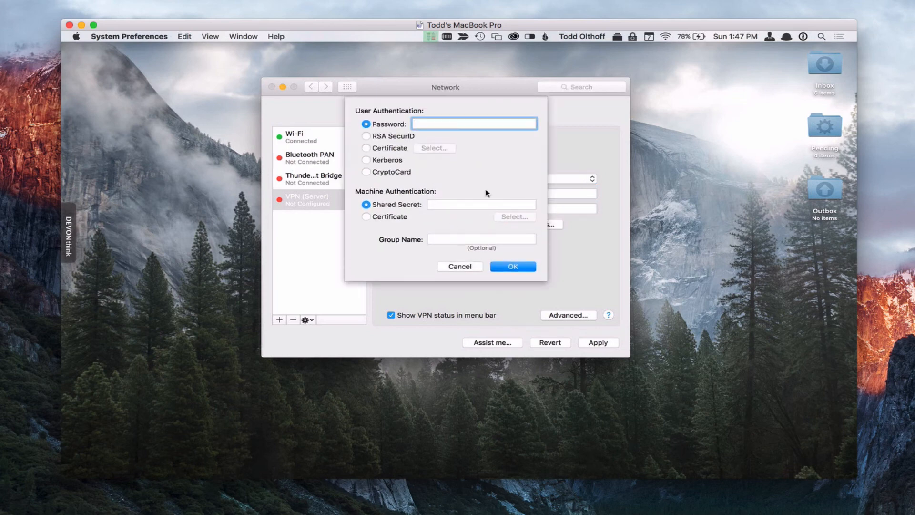
Enter the user password and the shared secret and save the authentication settings.
text(••)
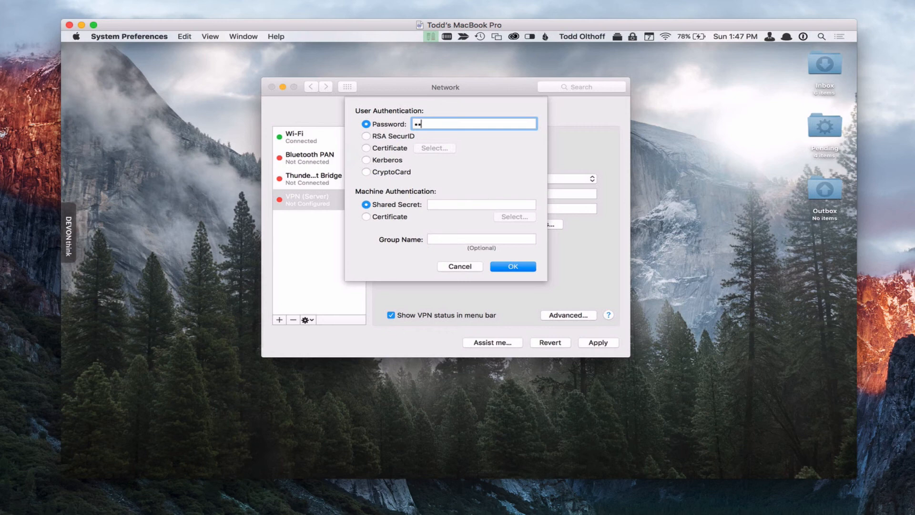
text(••••)
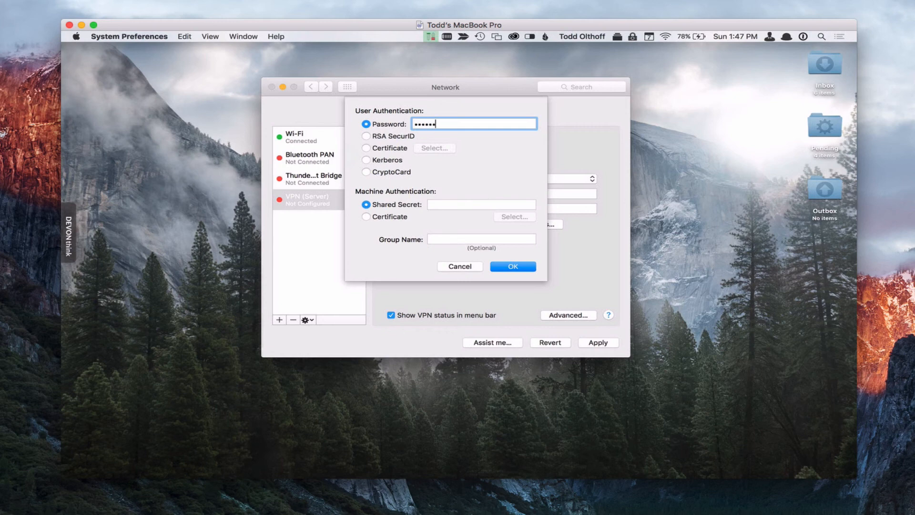
text(••••••)
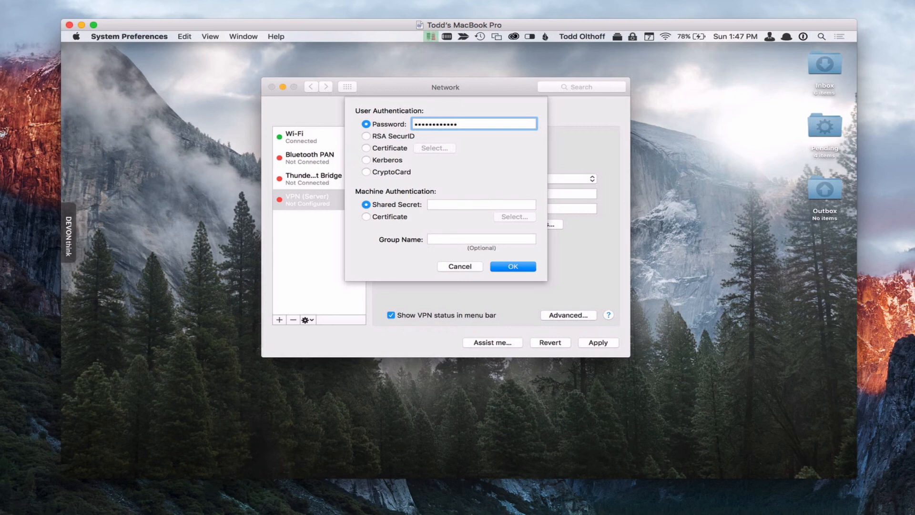
click(481, 204)
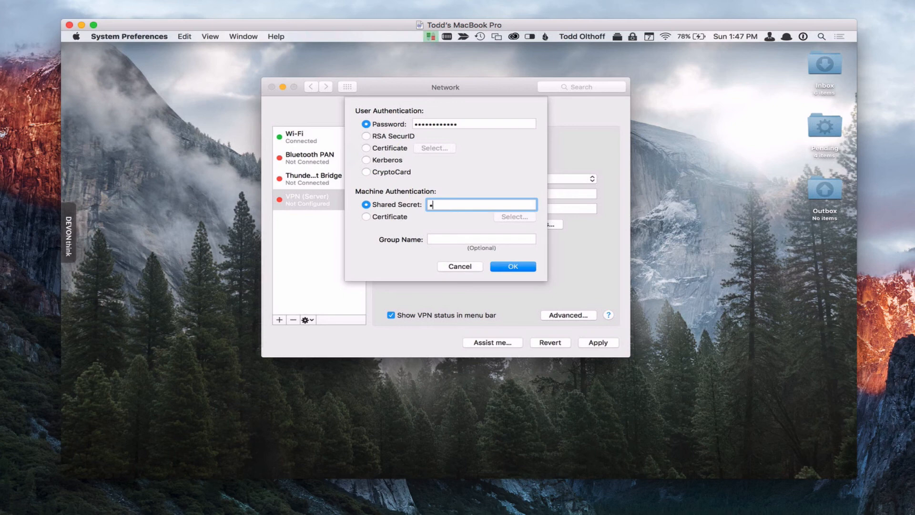
text(••••)
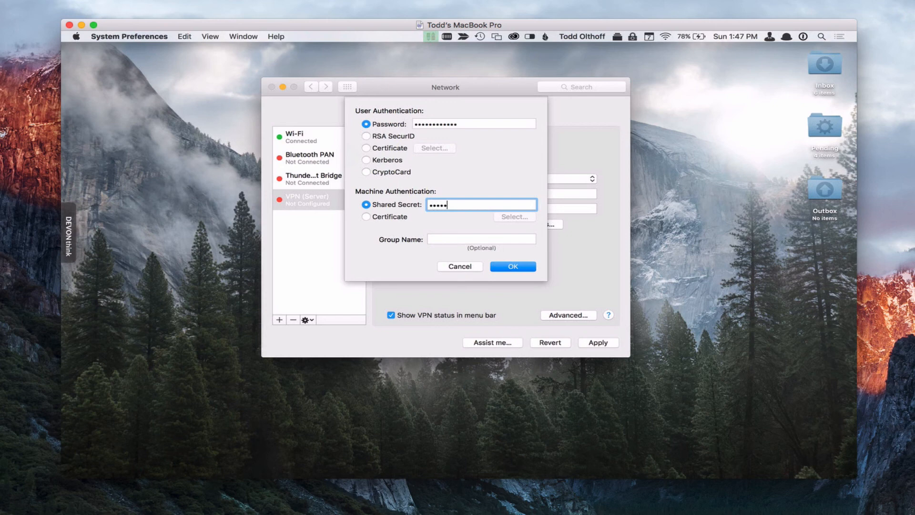
text(••••)
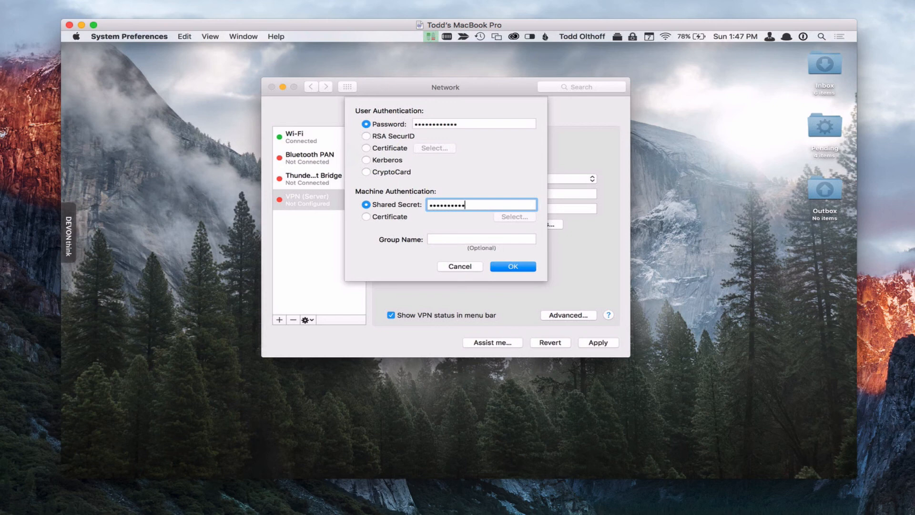
text(••)
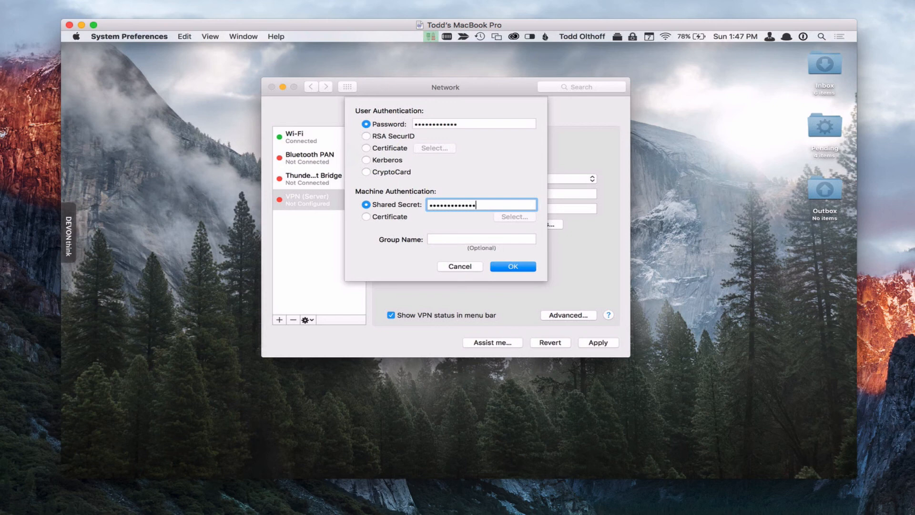
text(•••••••)
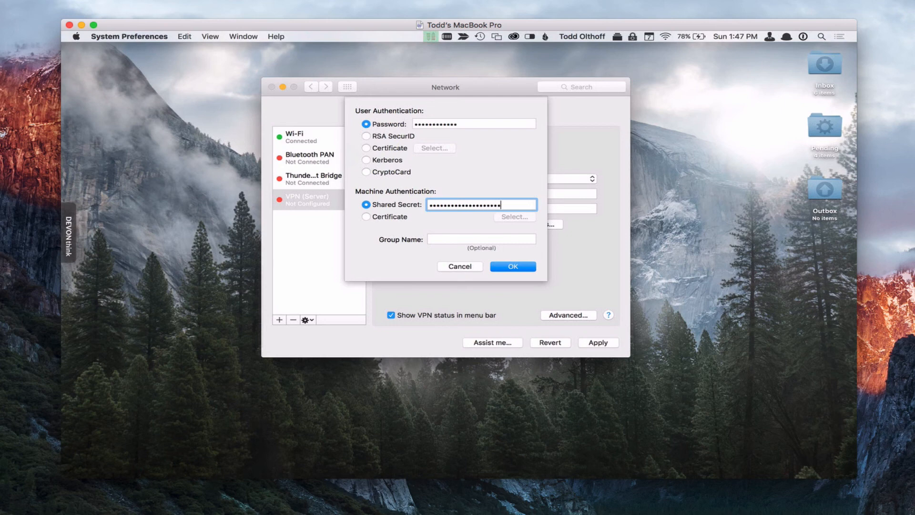
text(•••••)
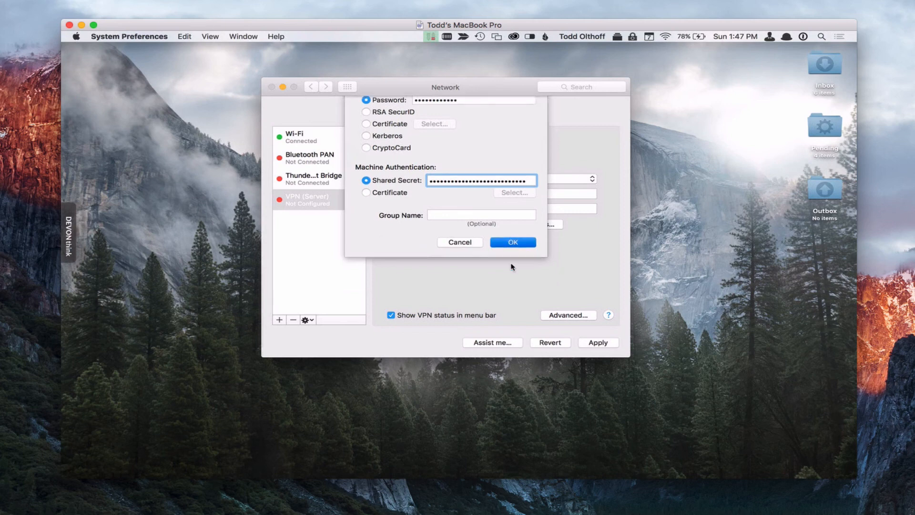
click(512, 241)
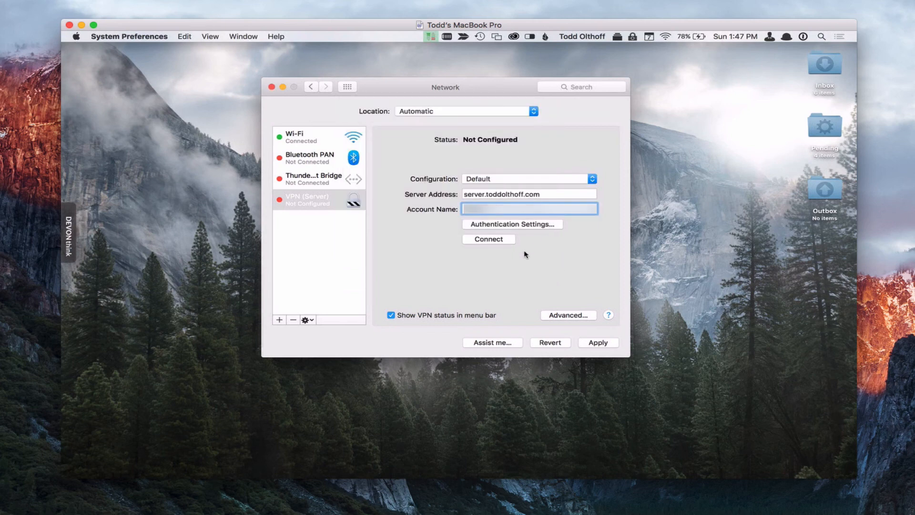
mouse_move(553, 323)
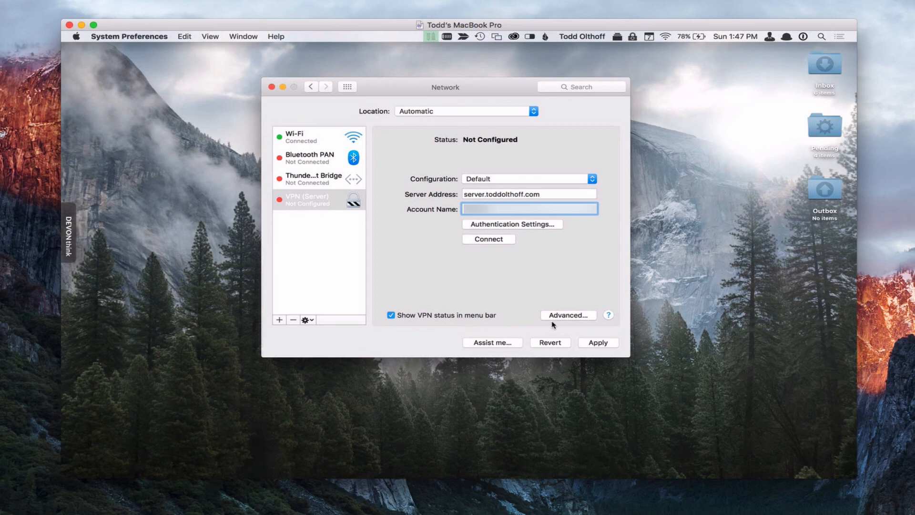
Review the advanced options unchanged and apply the VPN (Server) configuration.
click(567, 315)
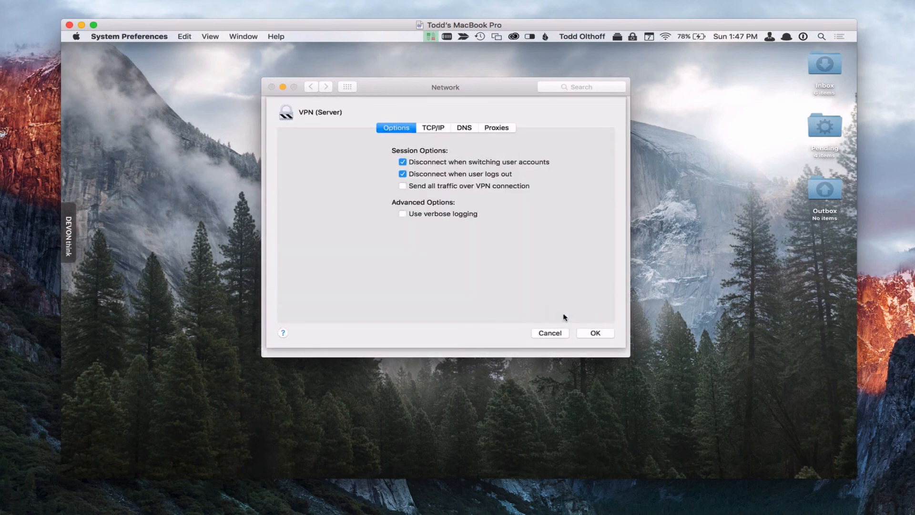
mouse_move(503, 194)
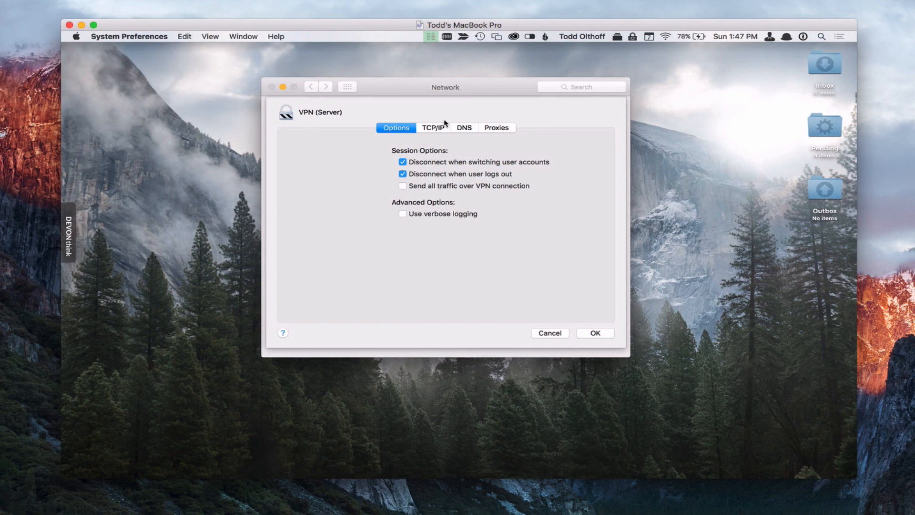
click(549, 332)
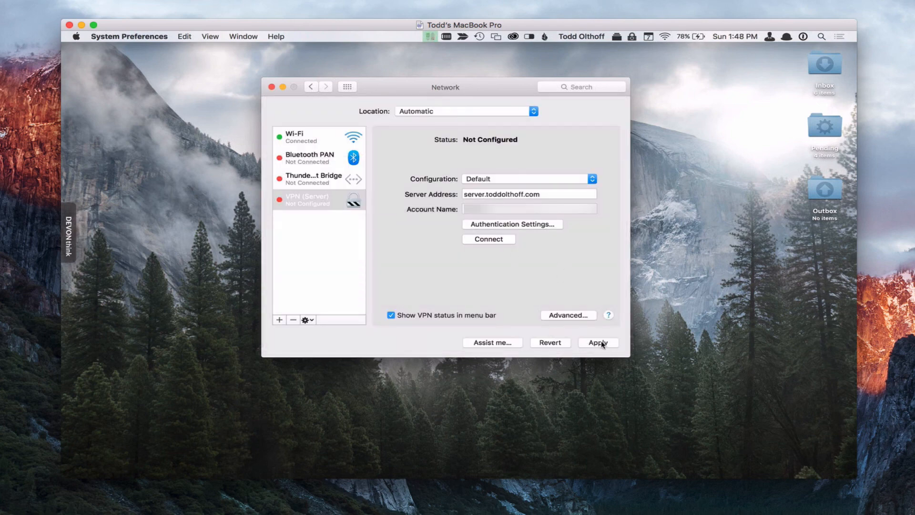
click(597, 342)
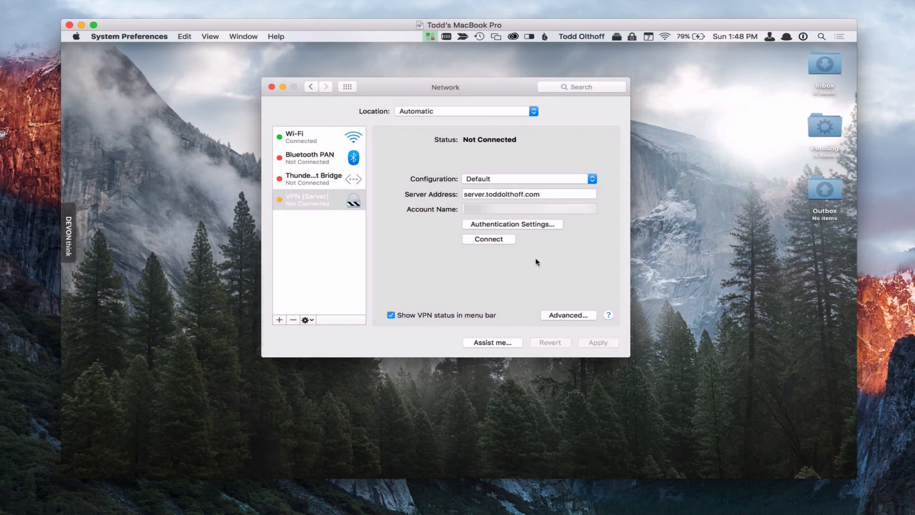
mouse_move(310, 208)
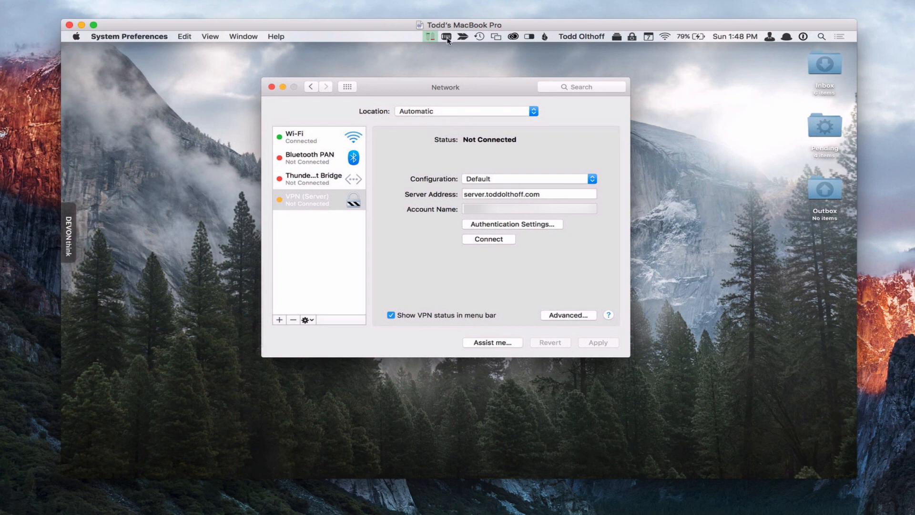
Connect the VPN (Server) service, receiving IP address 10.0.1.224.
click(445, 37)
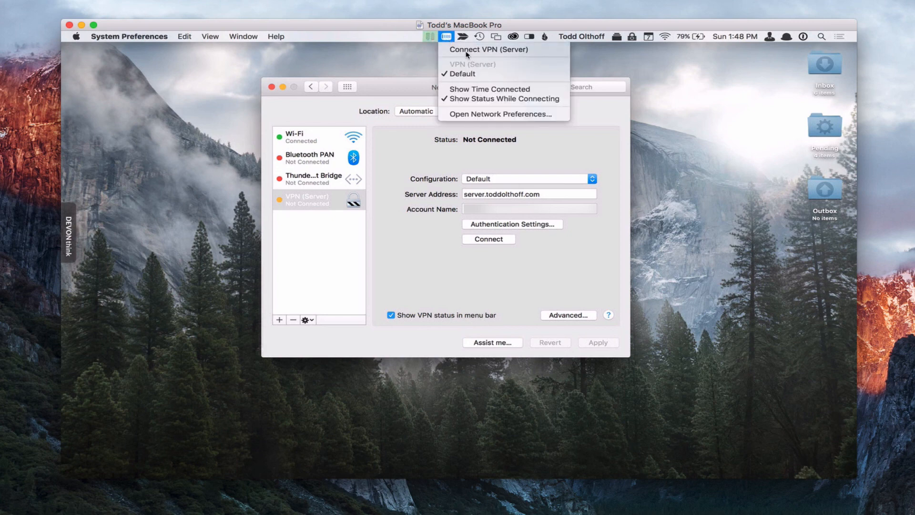
mouse_move(487, 49)
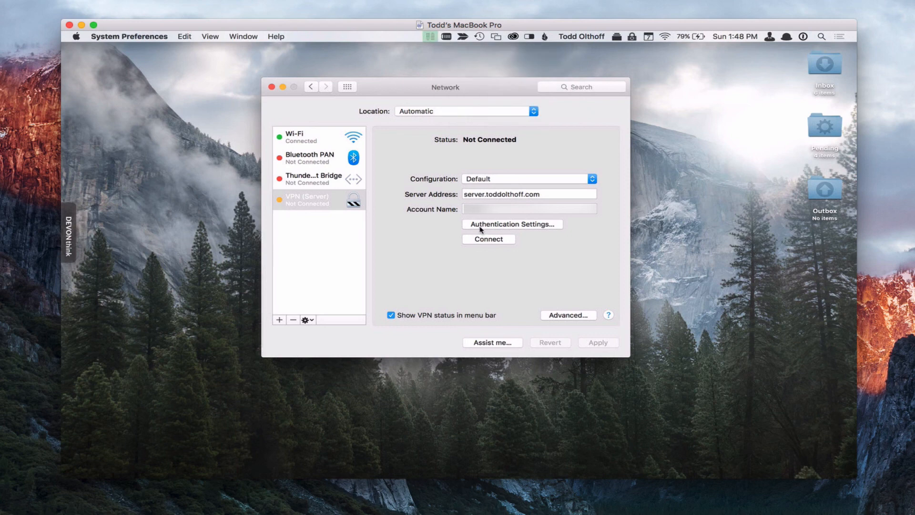
click(488, 238)
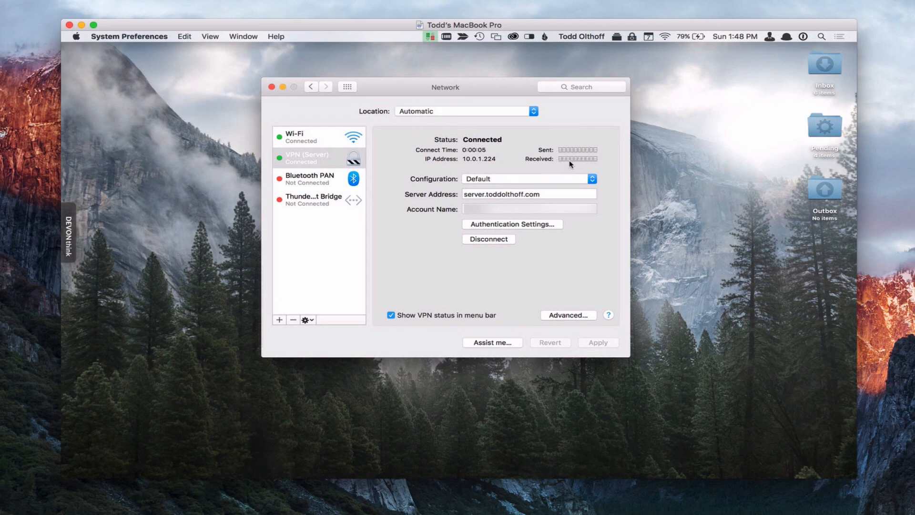
mouse_move(470, 167)
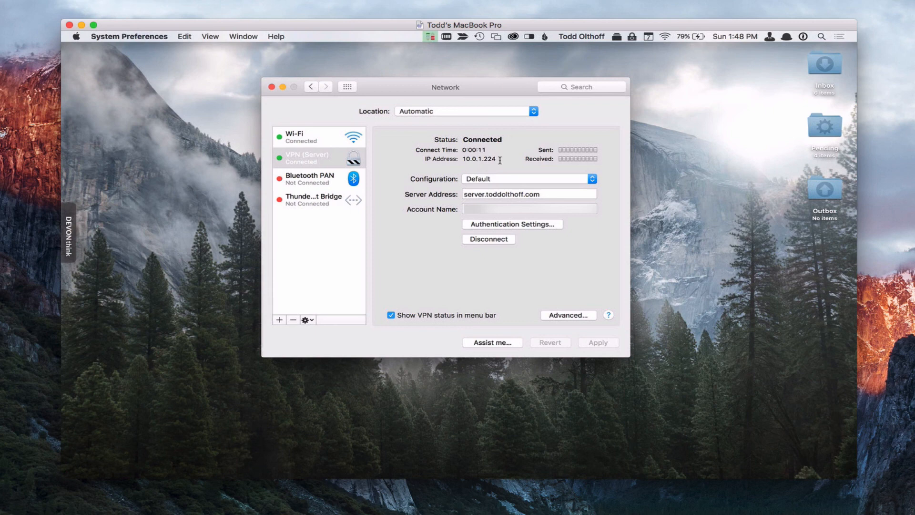
mouse_move(487, 155)
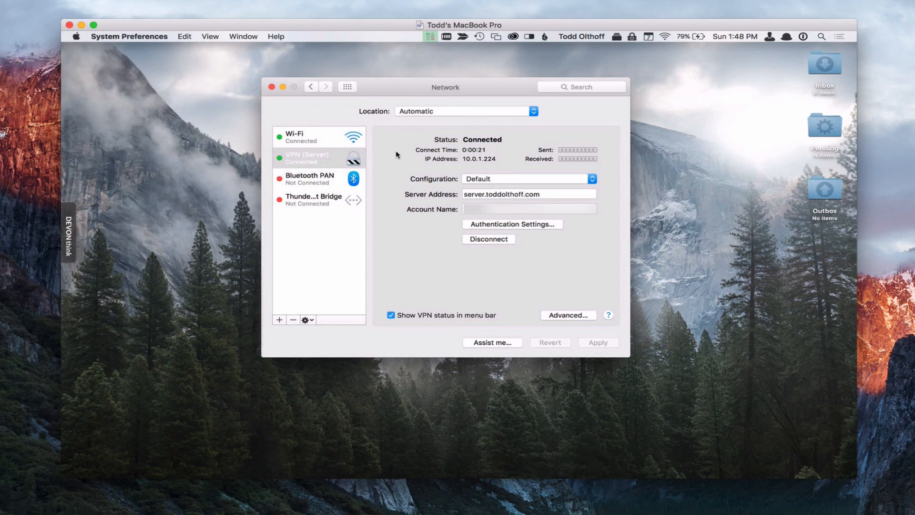
mouse_move(491, 240)
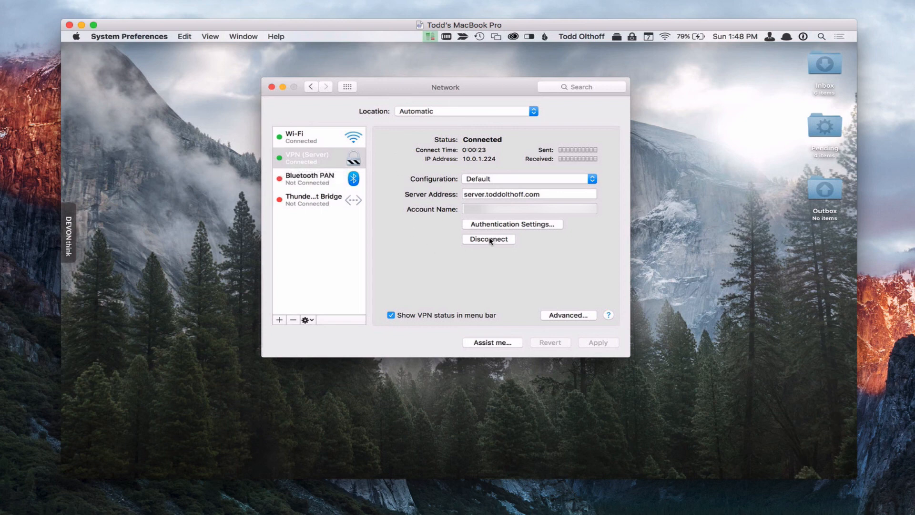
Disconnect the VPN (Server) test connection so its status returns to Not Connected.
click(447, 37)
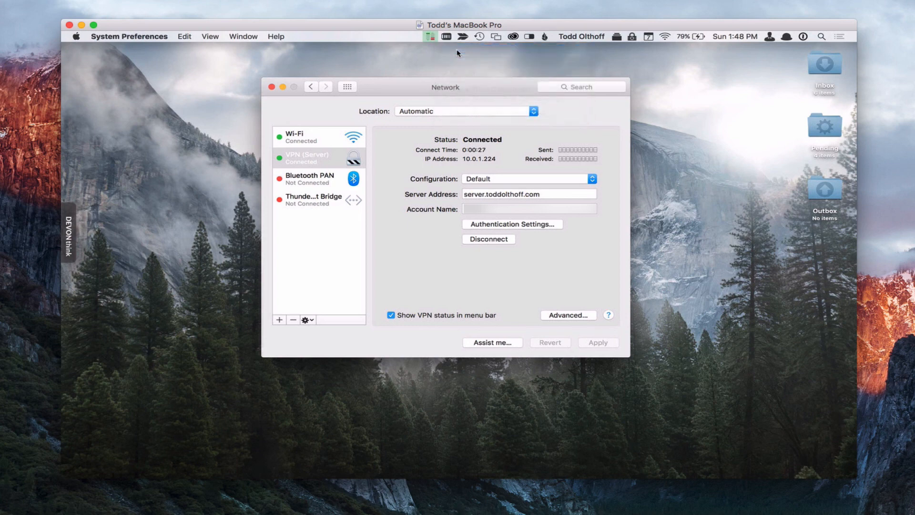
click(488, 239)
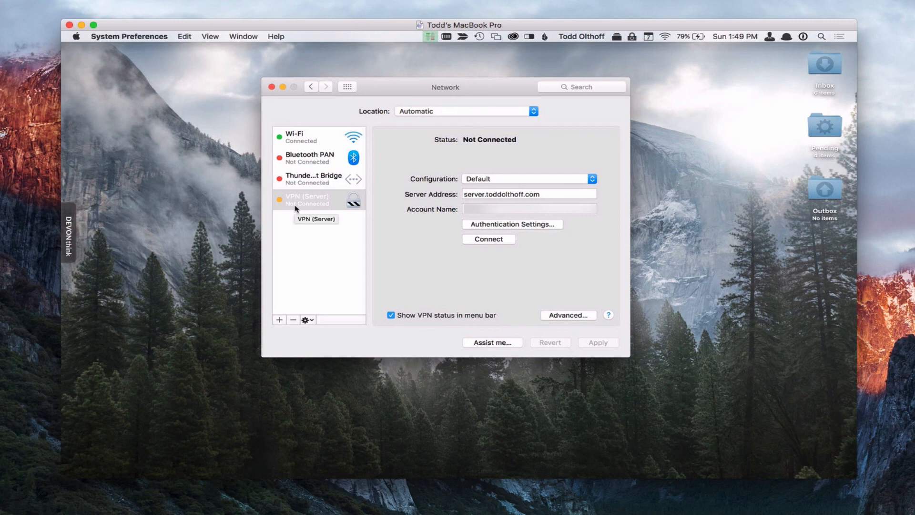
mouse_move(424, 257)
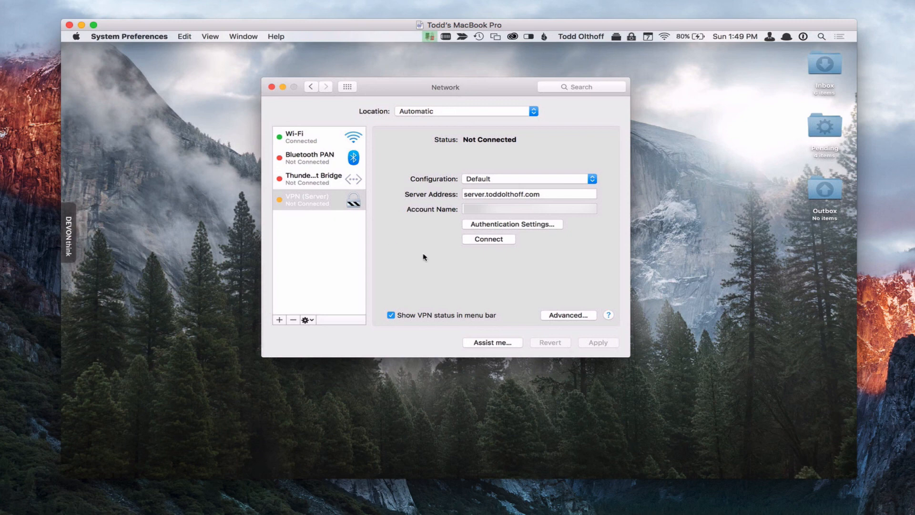